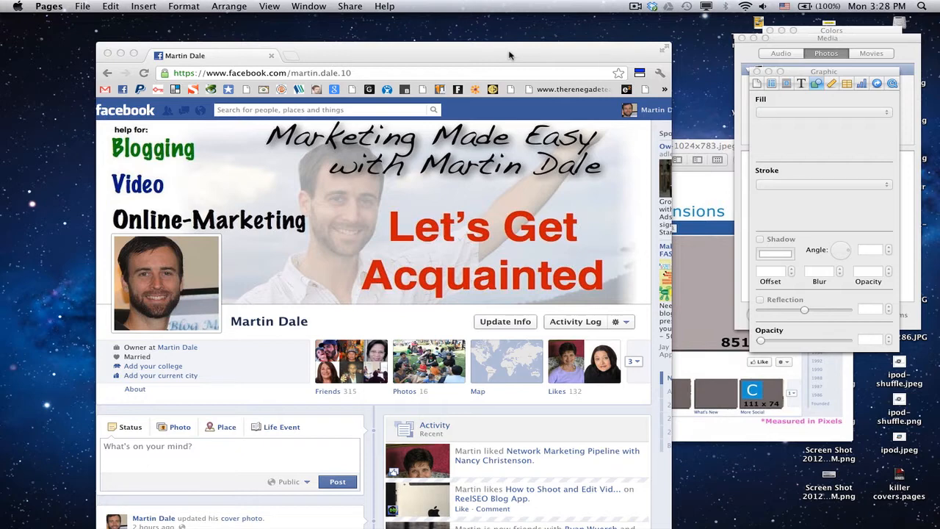
mouse_move(436, 249)
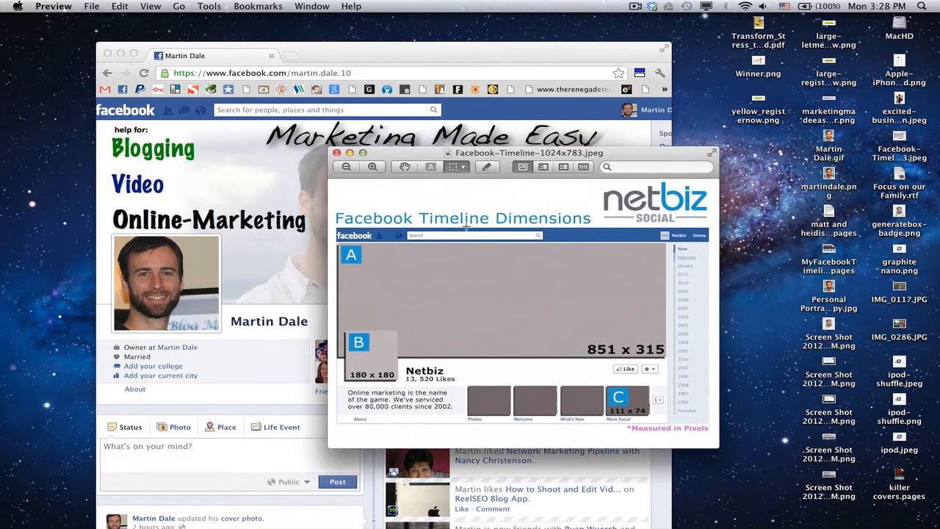
mouse_move(577, 241)
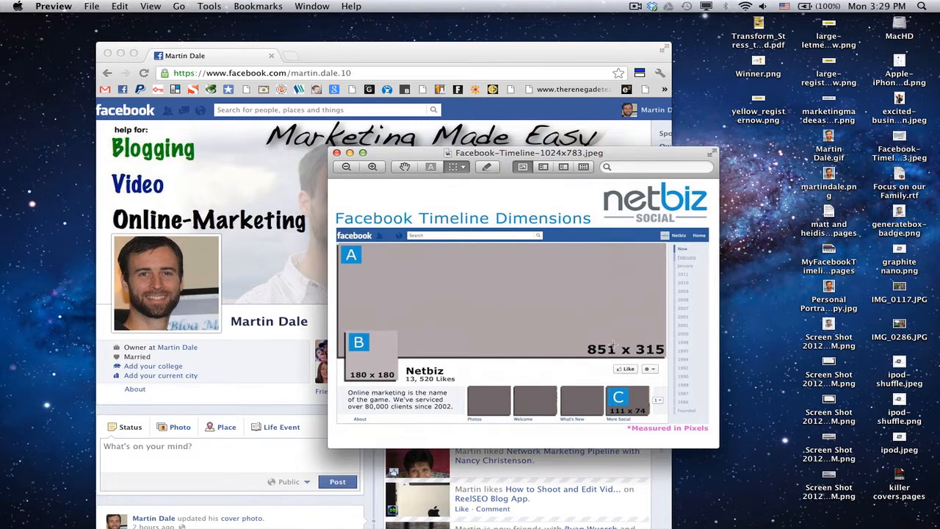
mouse_move(453, 292)
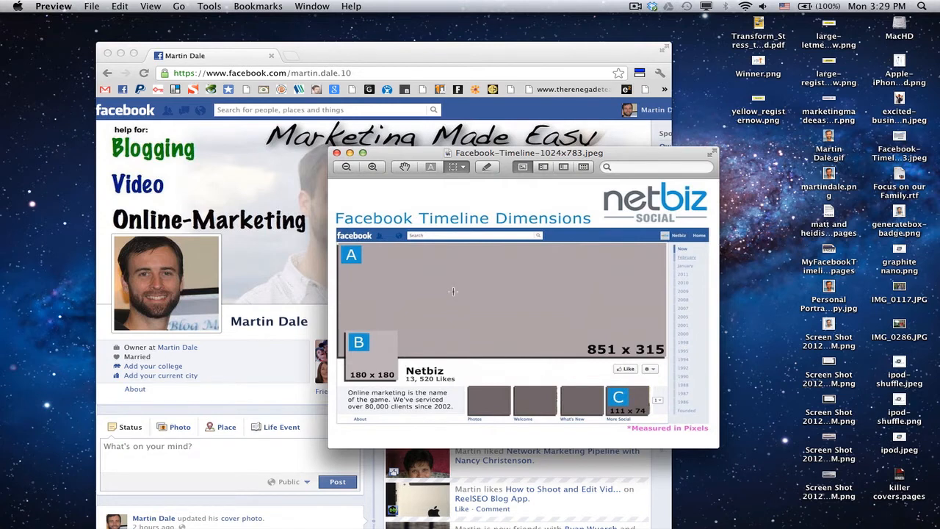
mouse_move(638, 359)
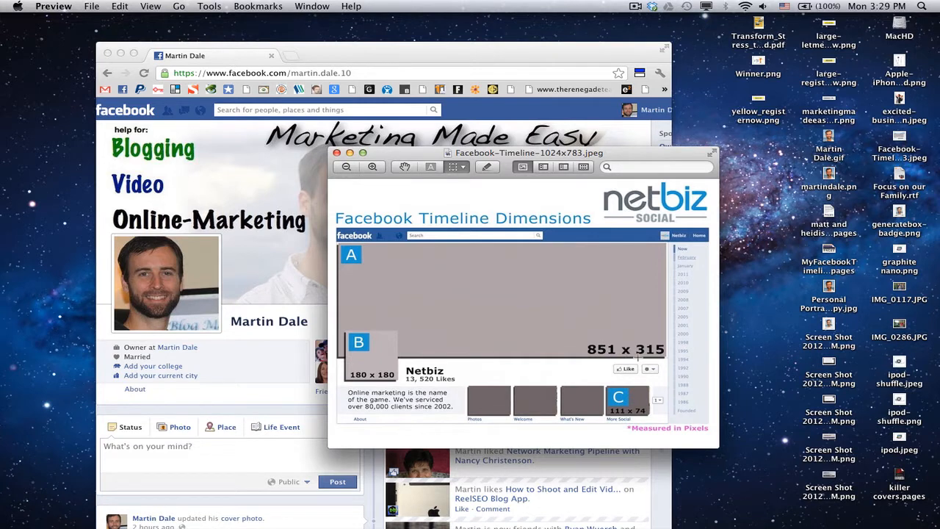
mouse_move(402, 330)
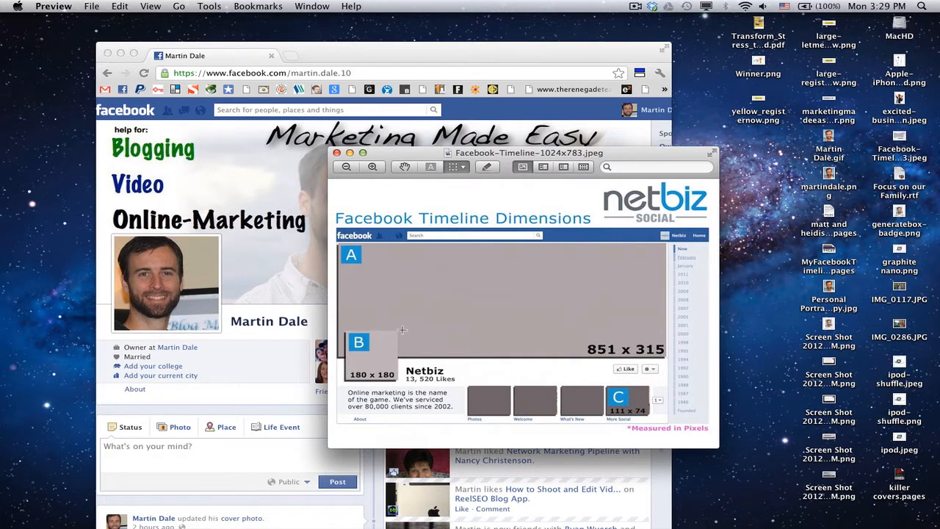
mouse_move(340, 335)
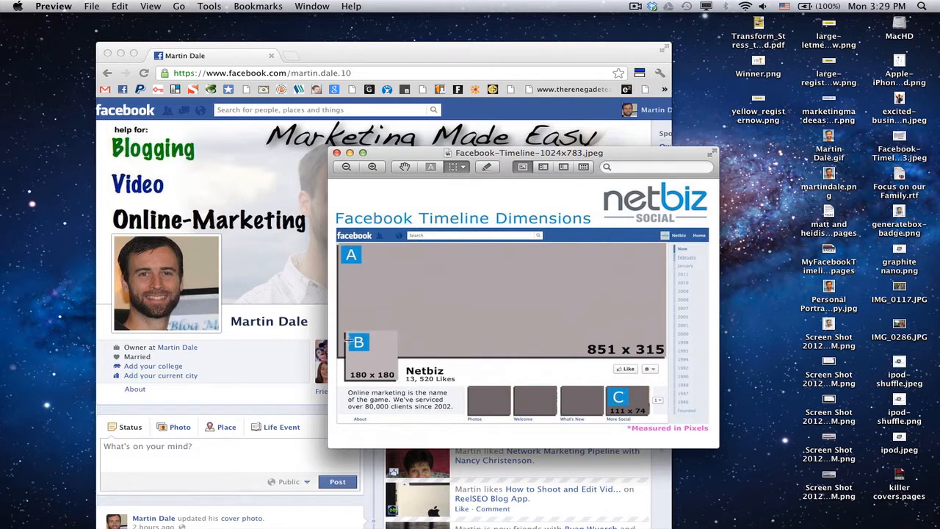
mouse_move(389, 368)
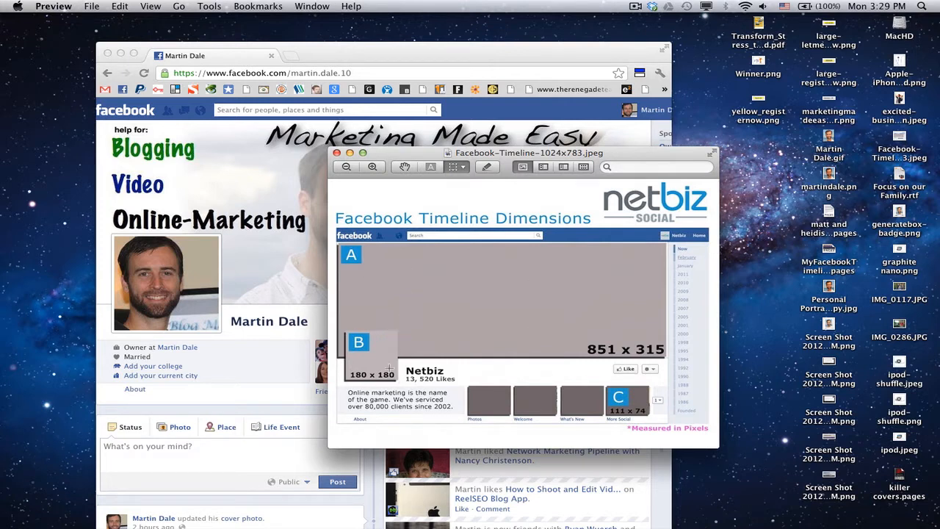
mouse_move(178, 303)
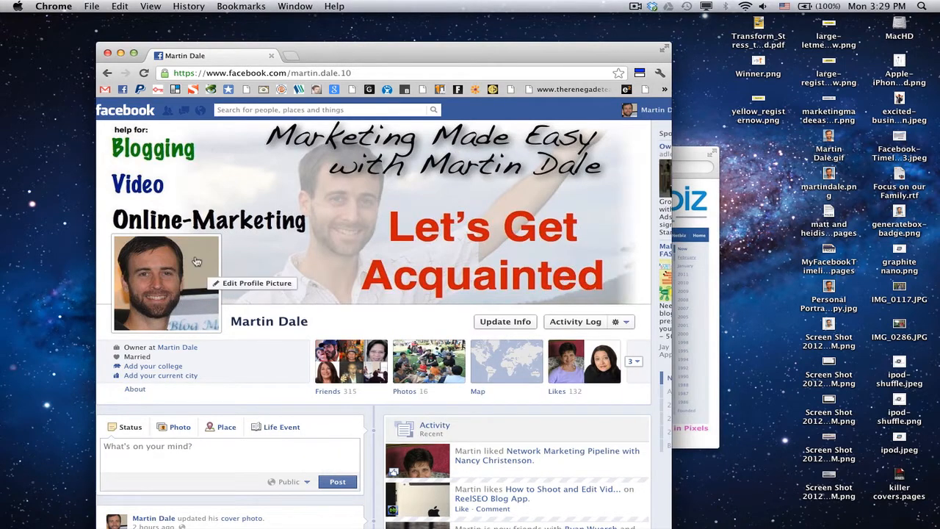
mouse_move(404, 271)
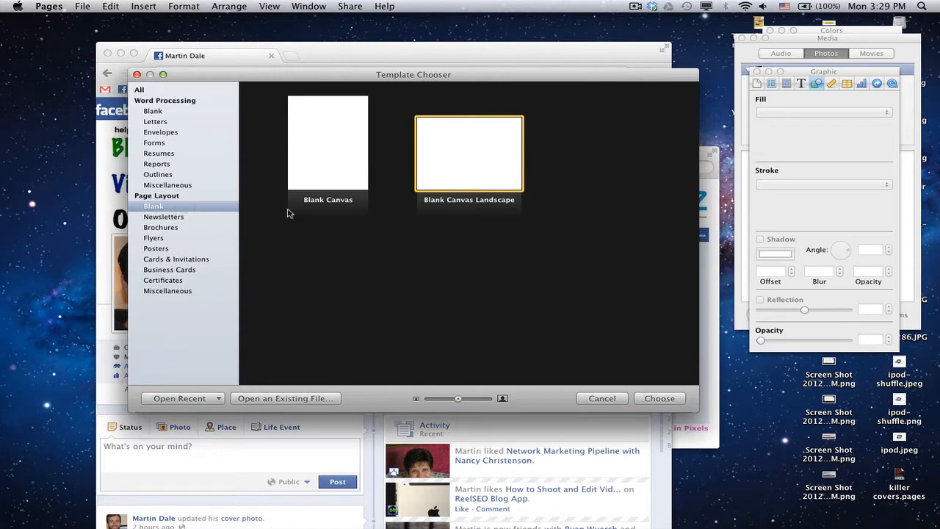
mouse_move(463, 163)
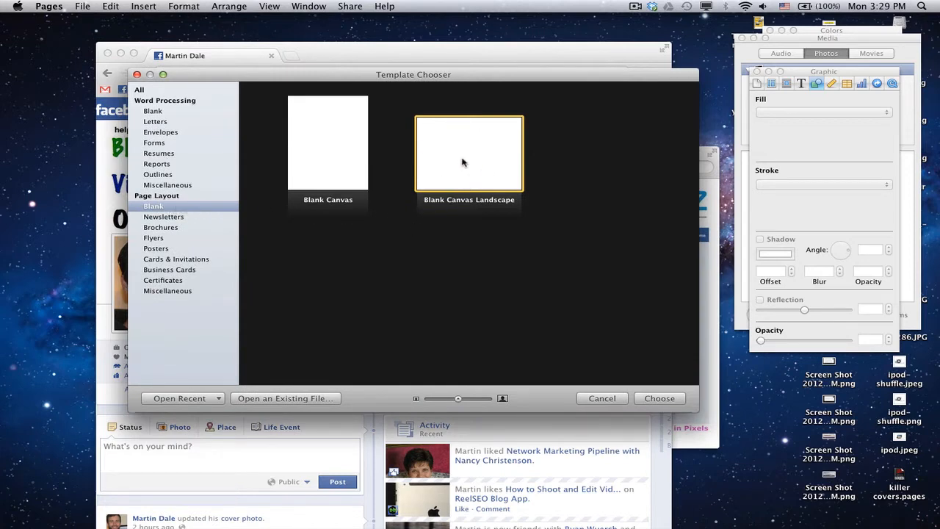
mouse_move(470, 163)
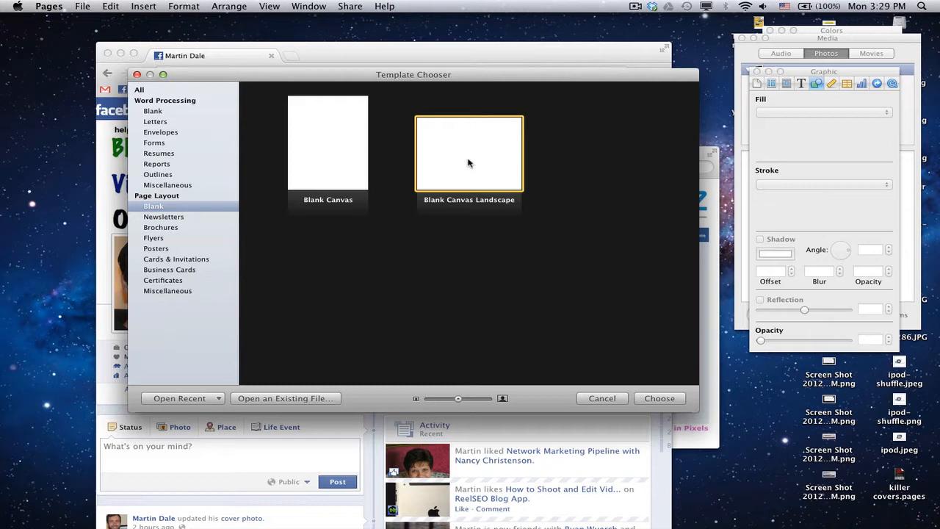
Create a new document from the Blank Canvas Landscape template.
click(659, 398)
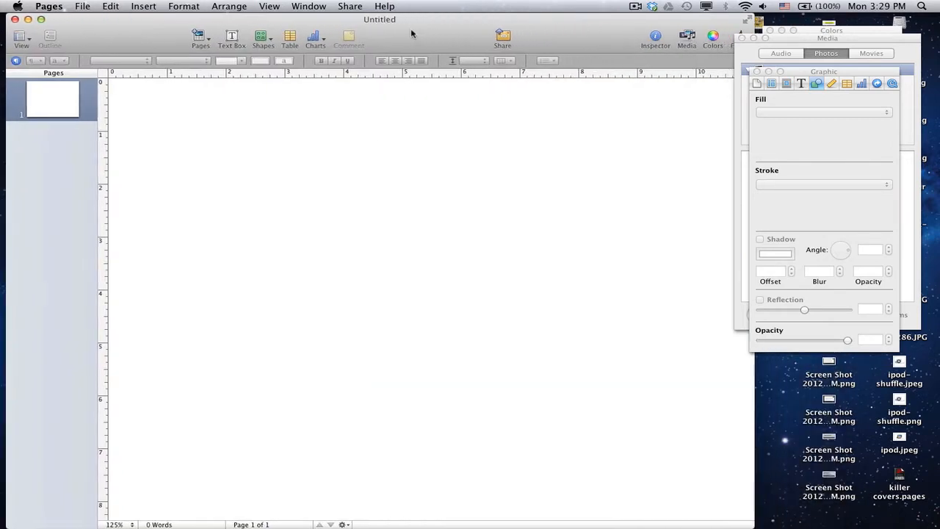
mouse_move(532, 338)
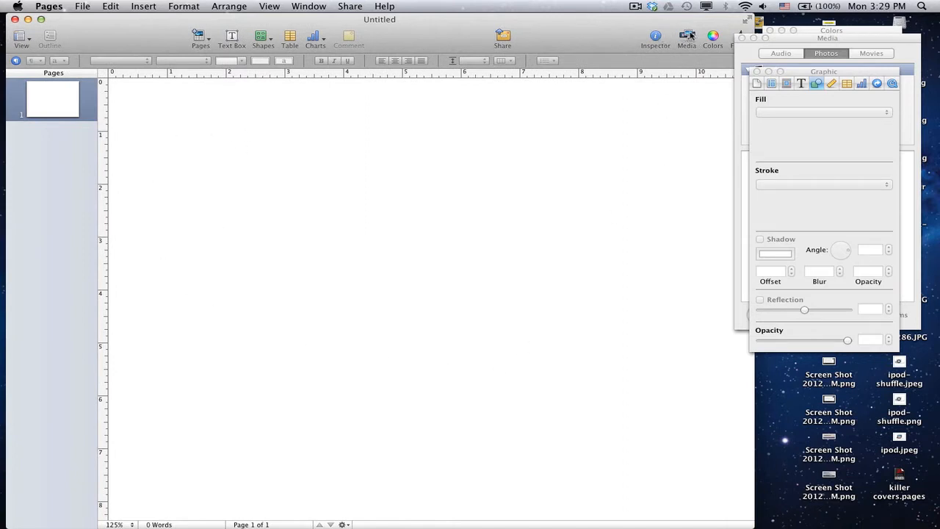
mouse_move(687, 36)
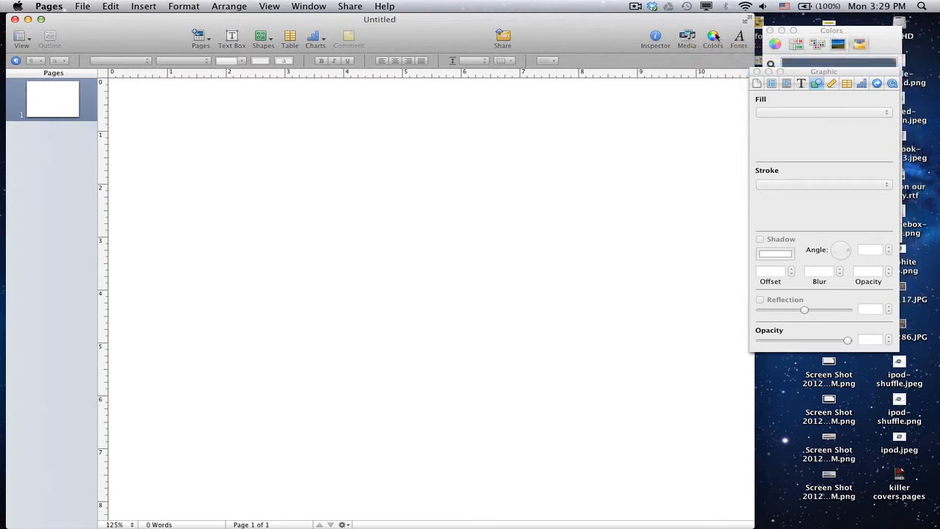
Drop the IMG_0188 mountain photo from the photo browser onto the page and stretch it wide.
click(686, 36)
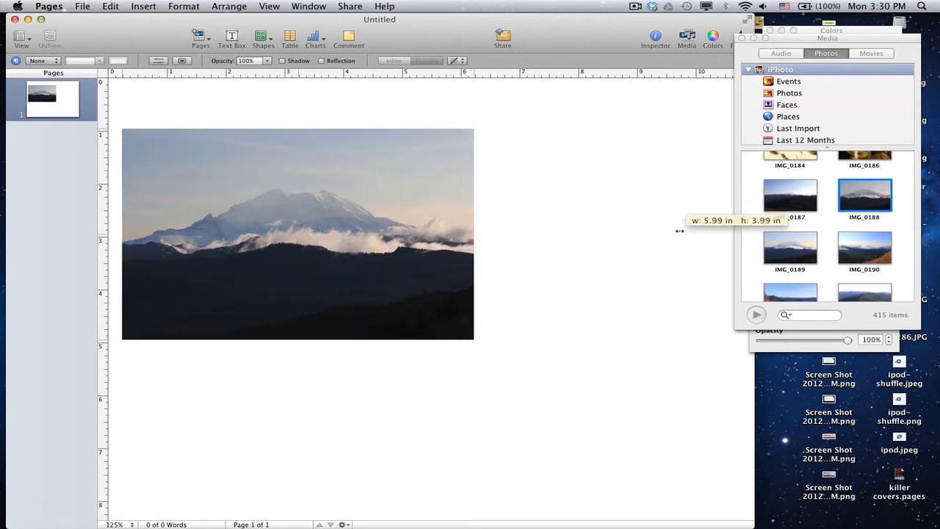
drag(473, 340, 685, 440)
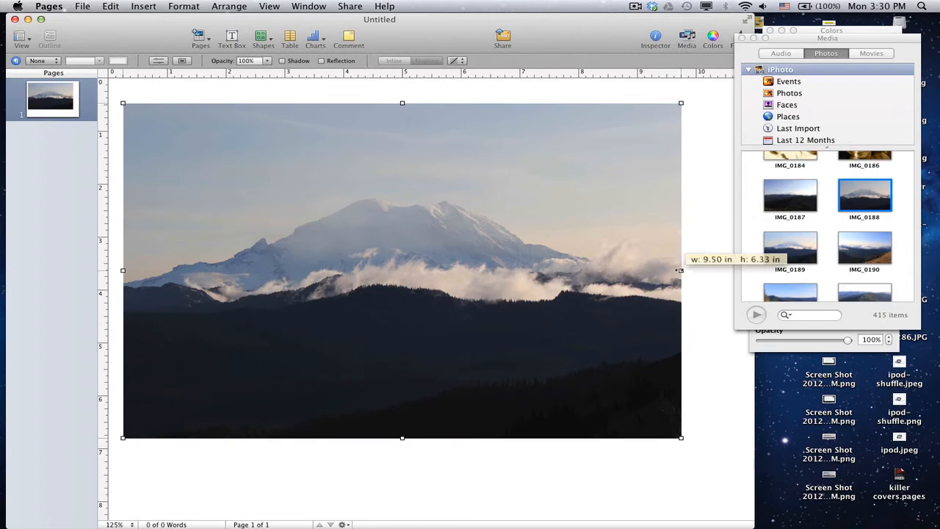
drag(681, 269, 725, 277)
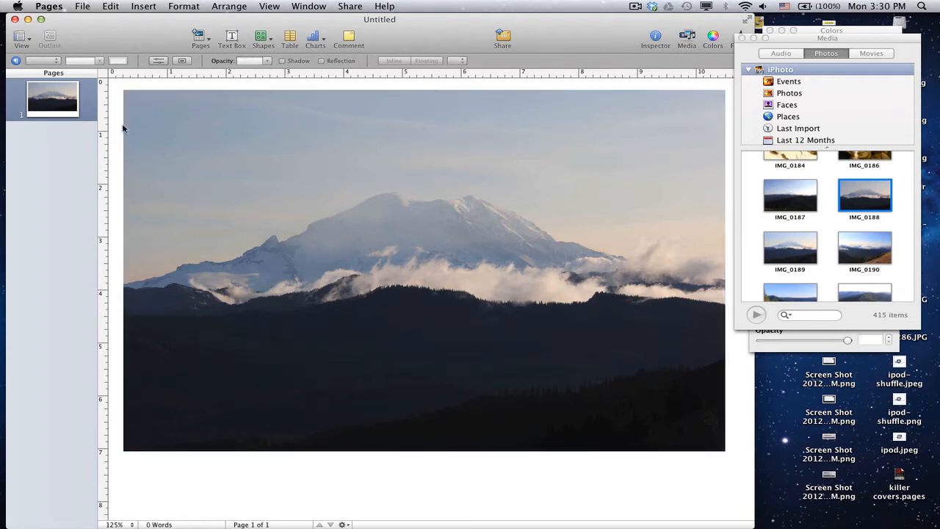
mouse_move(129, 222)
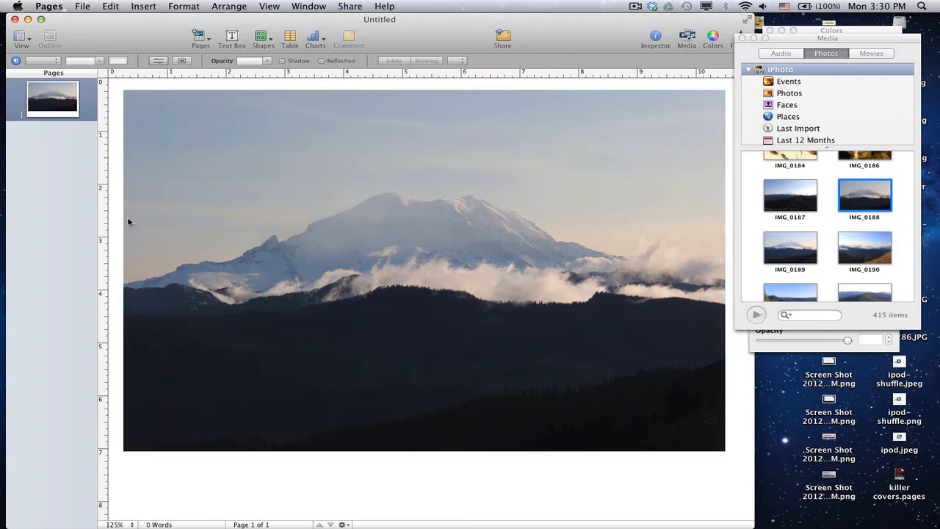
mouse_move(711, 220)
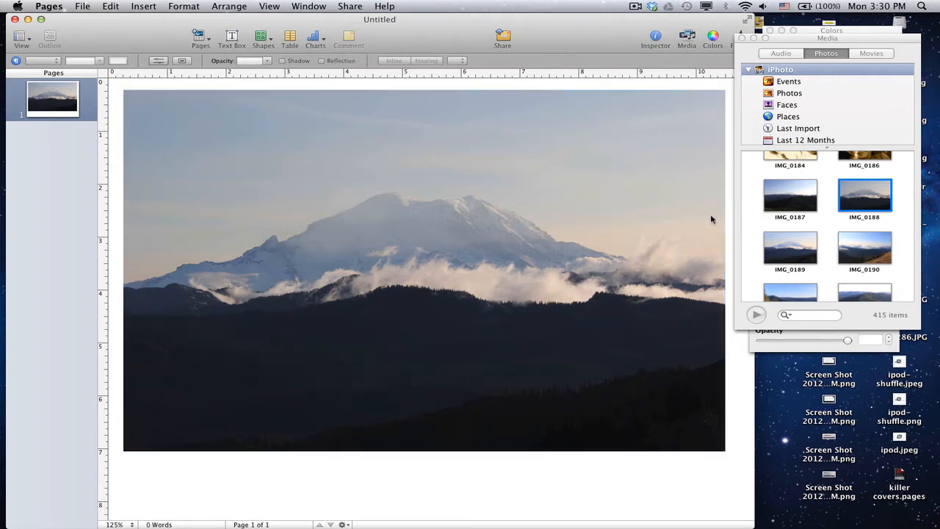
mouse_move(233, 146)
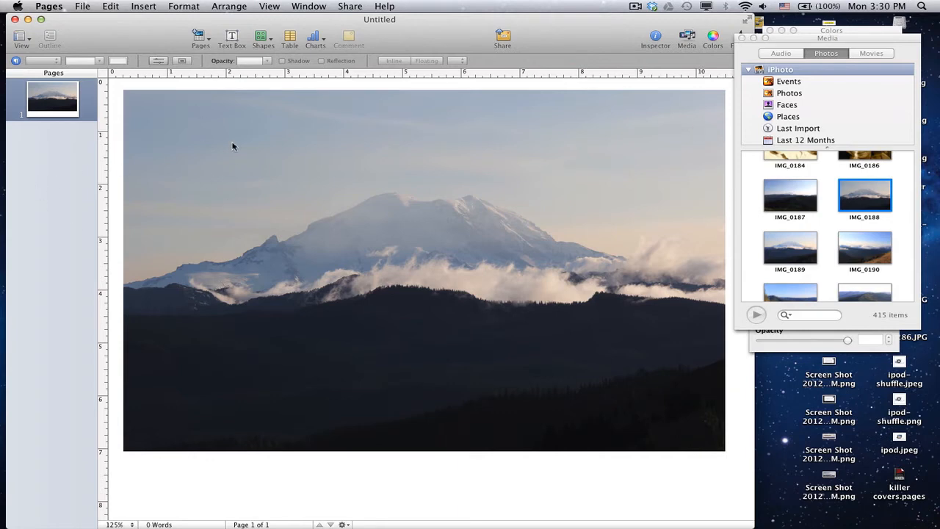
mouse_move(362, 166)
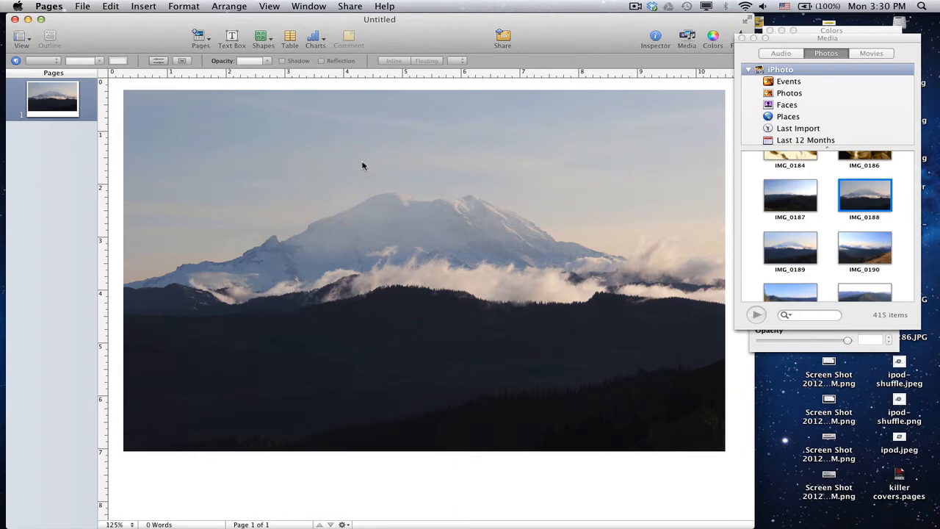
mouse_move(234, 35)
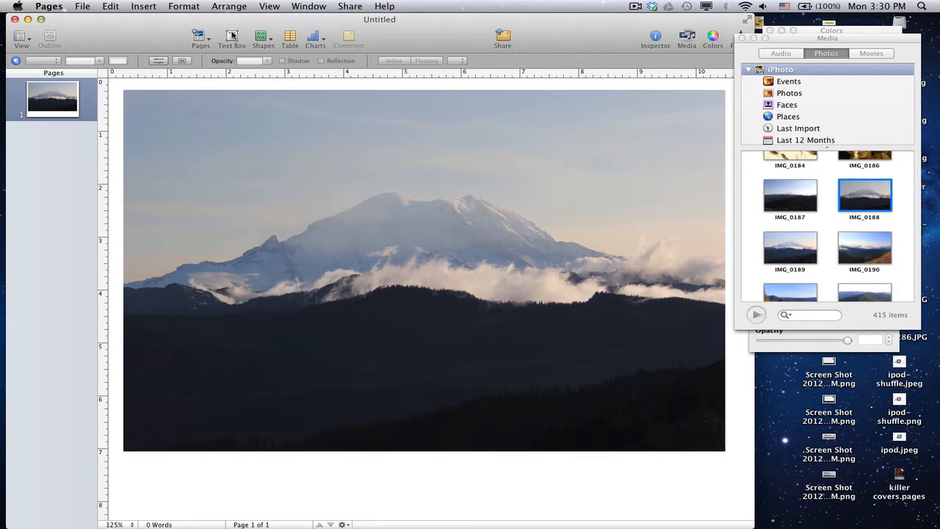
Add a widened text box reading 'Martin Dale Marketing' over the photo.
click(232, 36)
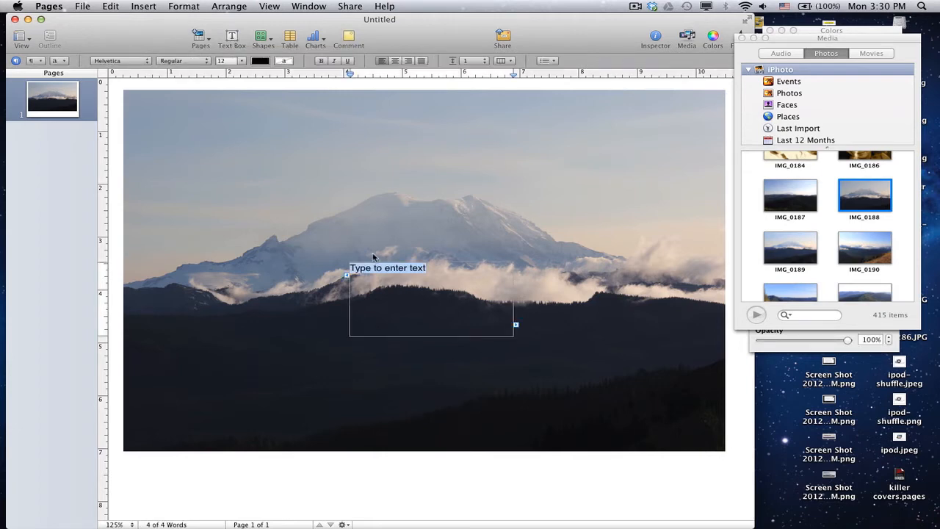
text(Martin D)
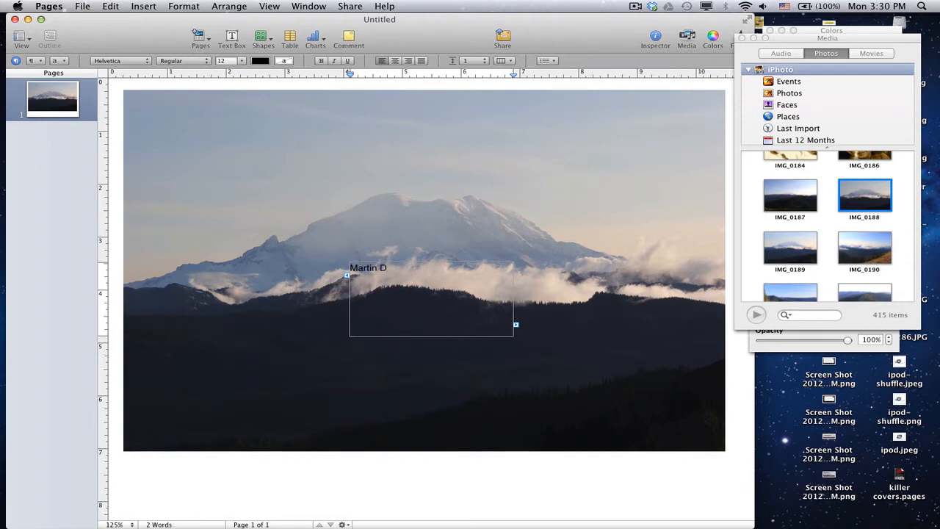
text(ale Marketing)
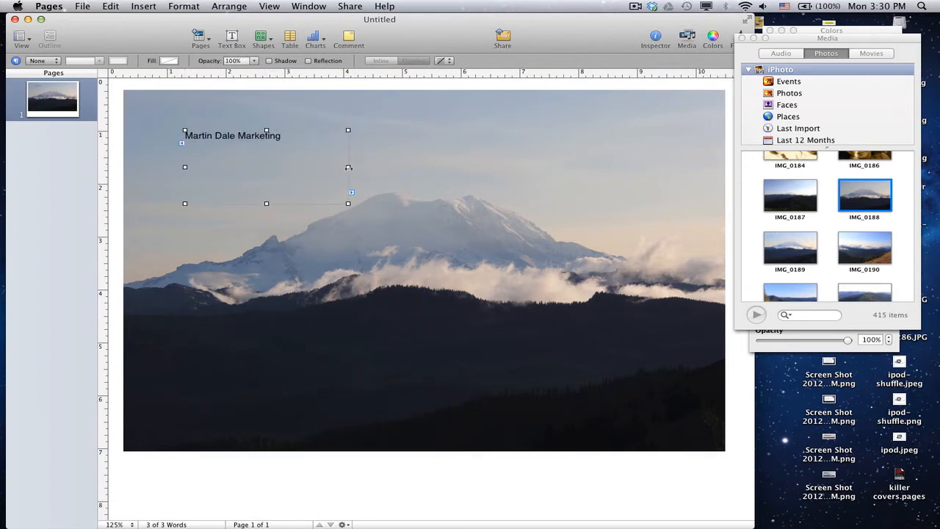
drag(348, 166, 632, 167)
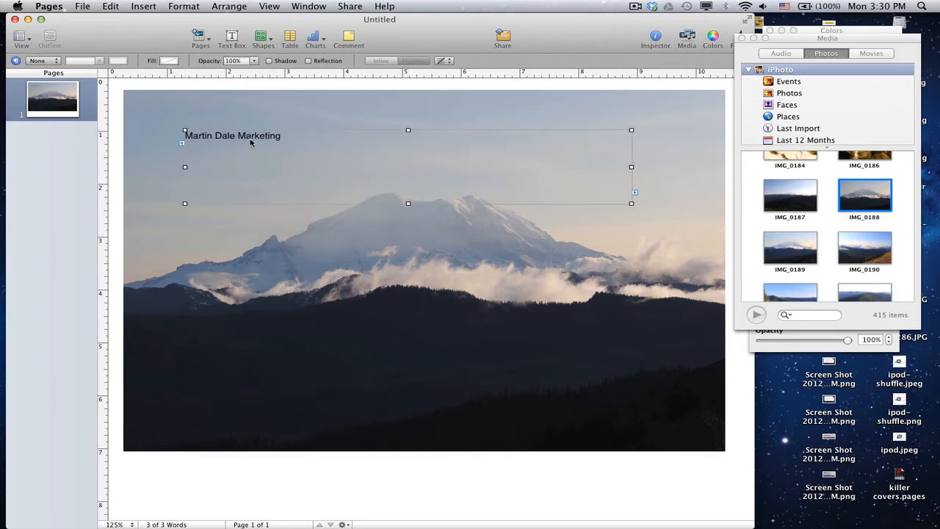
Set the title to 36-point Impact.
click(242, 60)
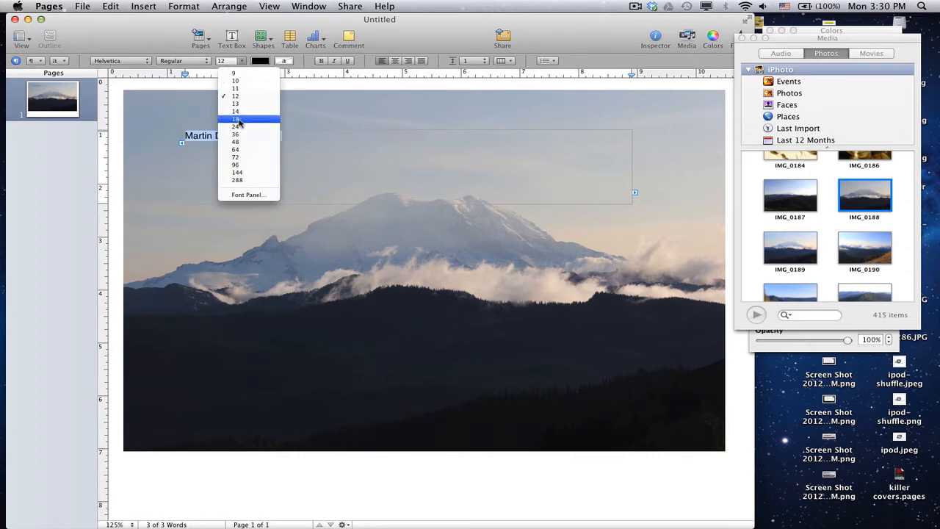
click(235, 134)
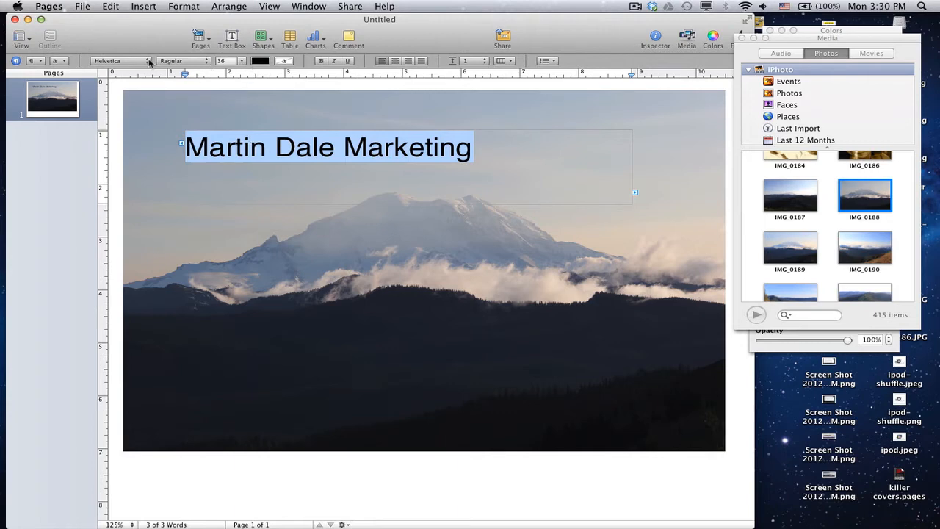
click(121, 60)
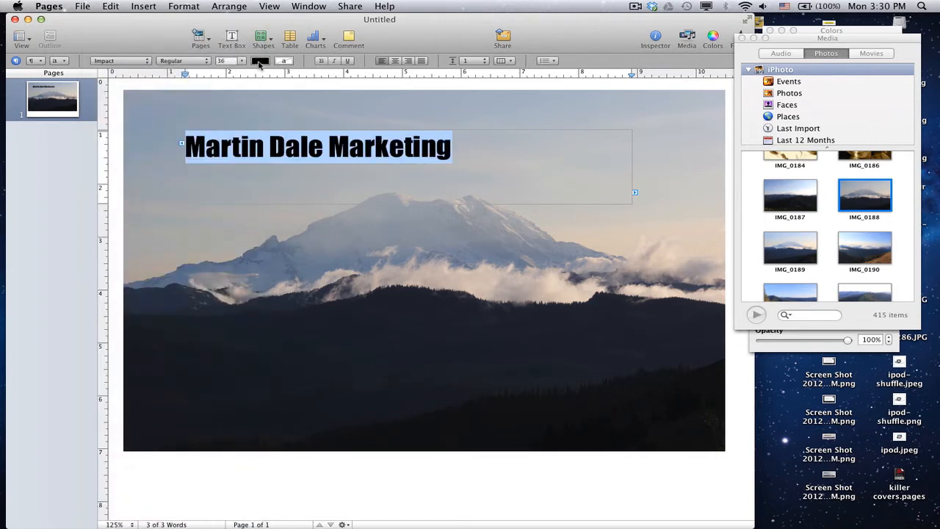
click(259, 60)
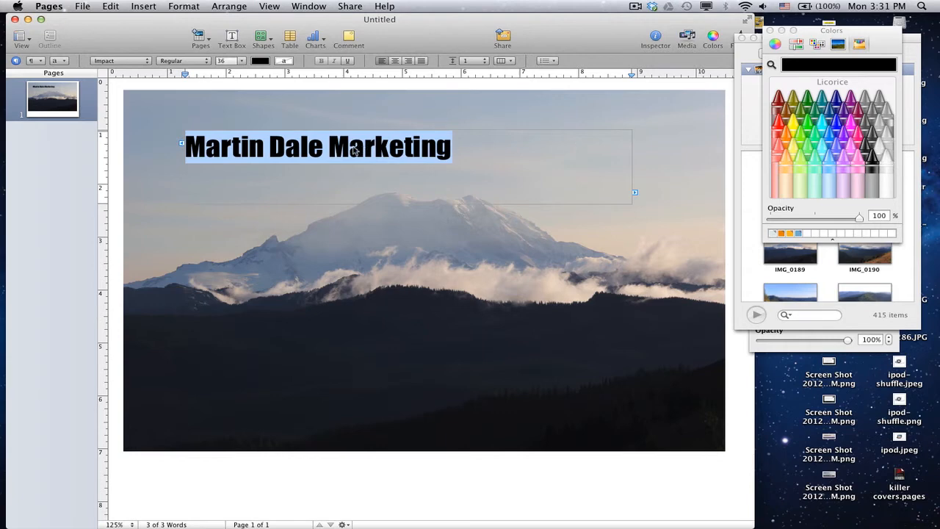
mouse_move(297, 90)
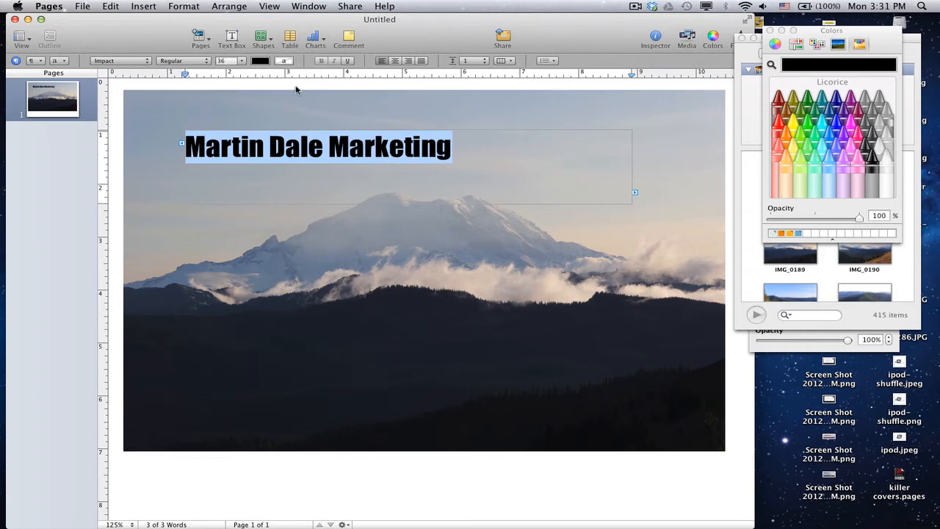
Colour the title dark slate grey sampled from the photo's hills, then deselect it.
click(260, 60)
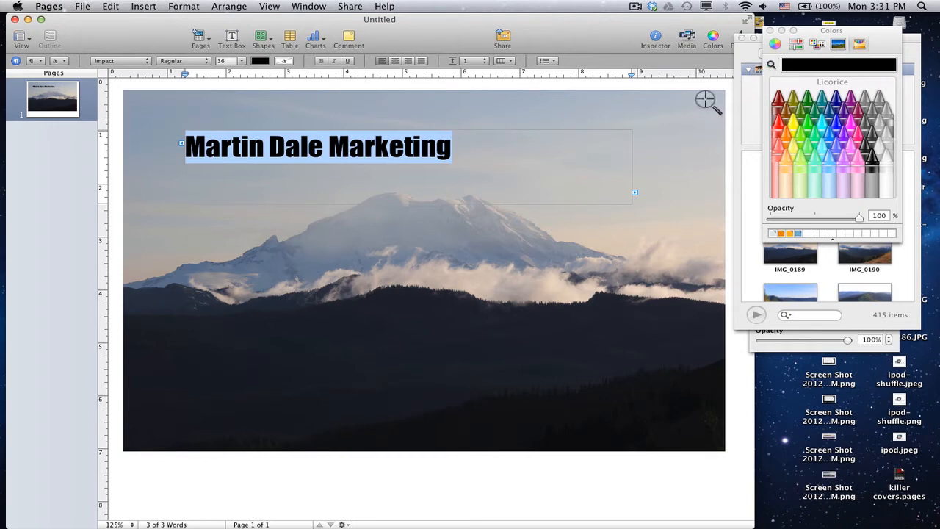
mouse_move(285, 254)
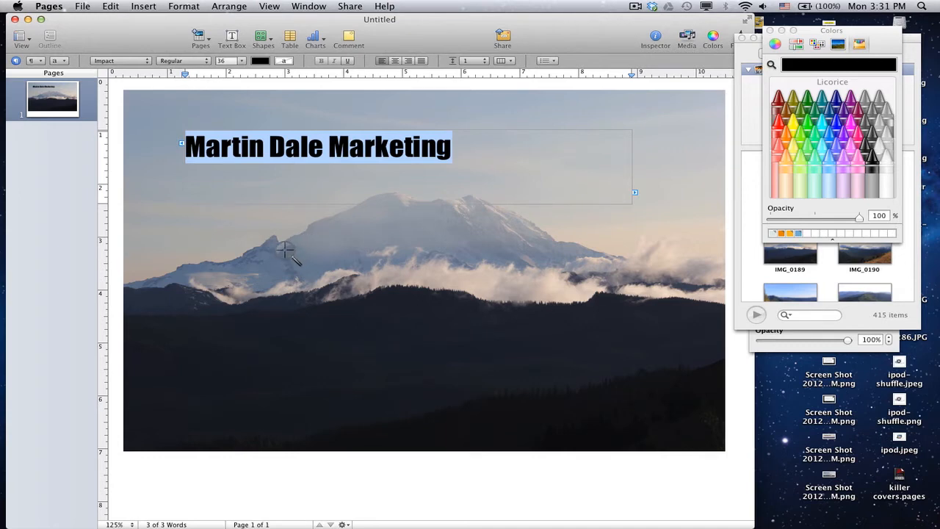
mouse_move(498, 231)
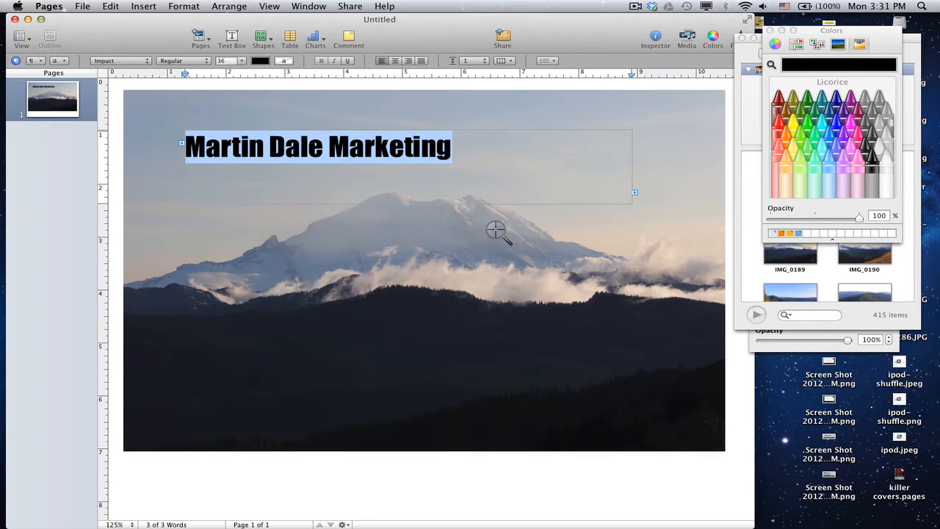
mouse_move(583, 299)
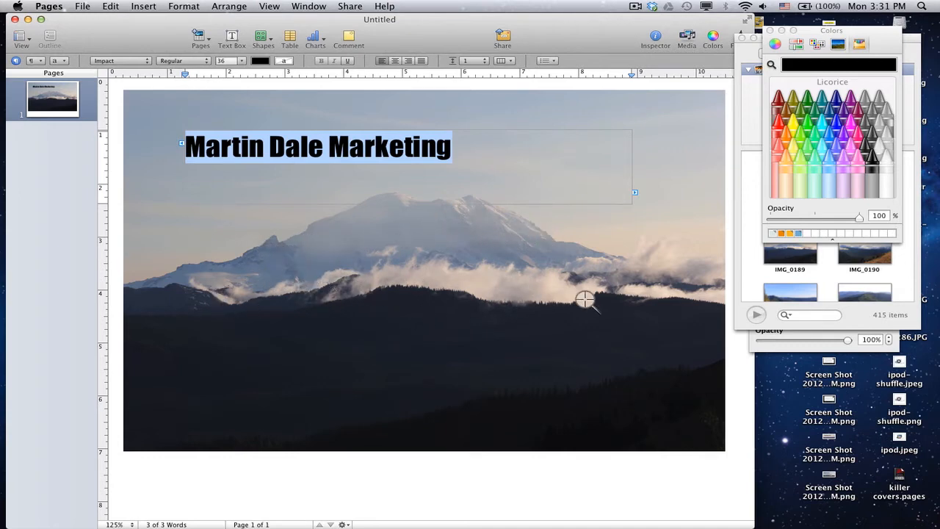
mouse_move(331, 279)
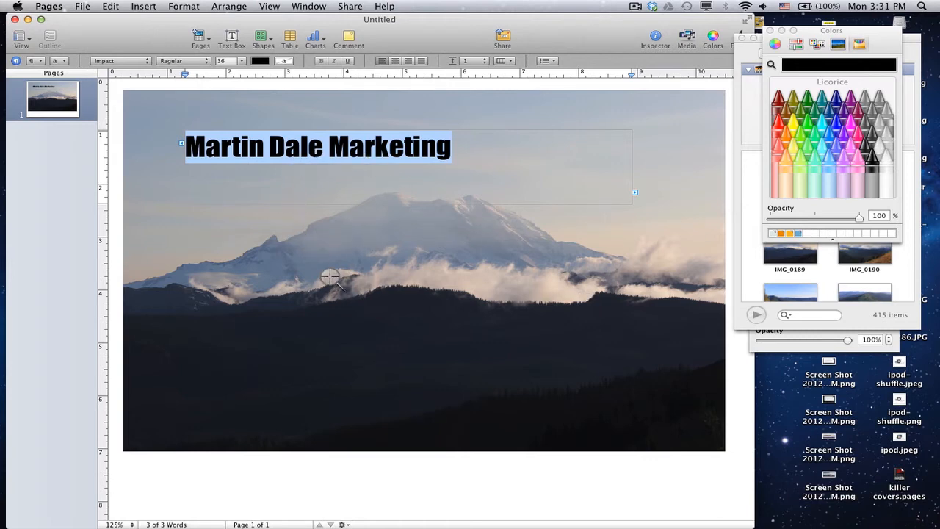
mouse_move(281, 250)
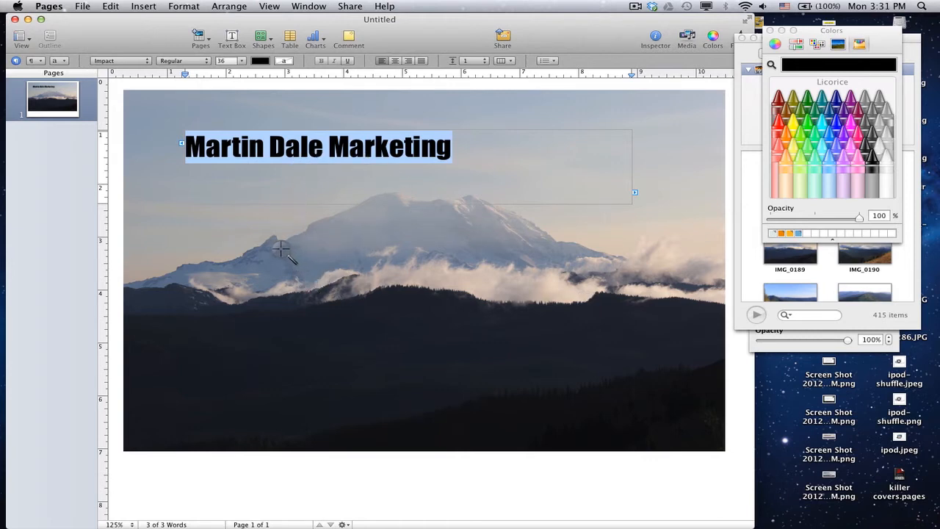
mouse_move(297, 278)
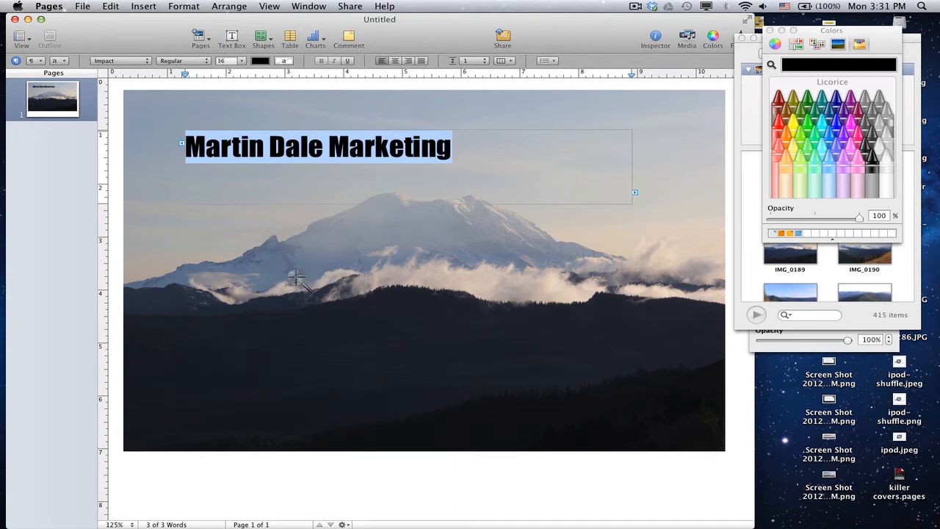
mouse_move(334, 287)
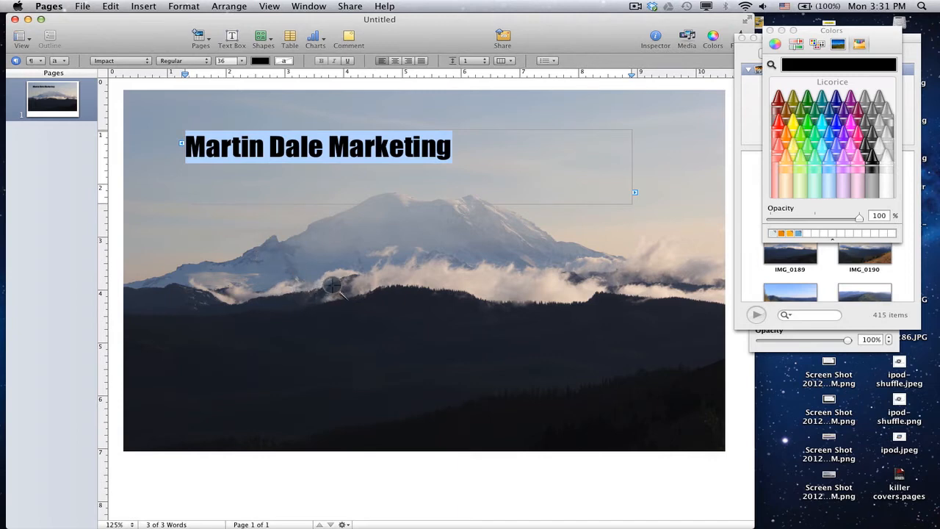
mouse_move(353, 286)
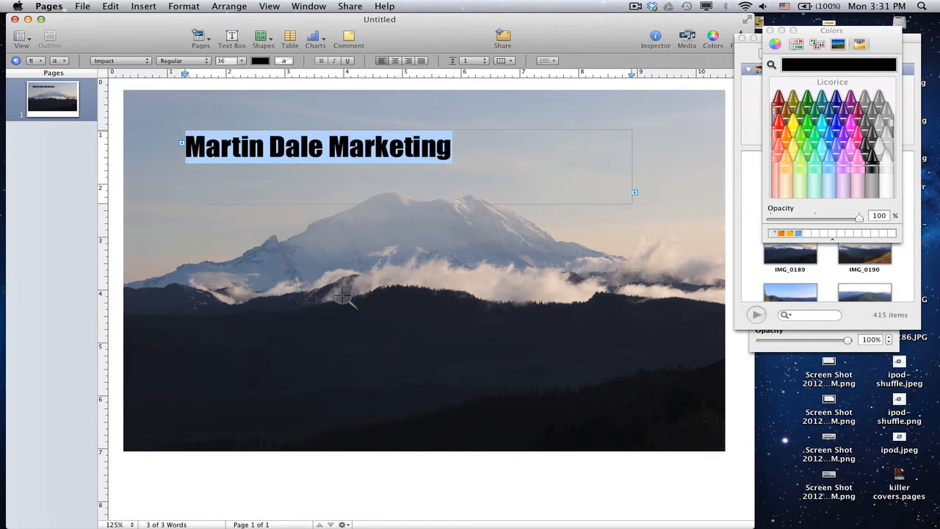
mouse_move(174, 294)
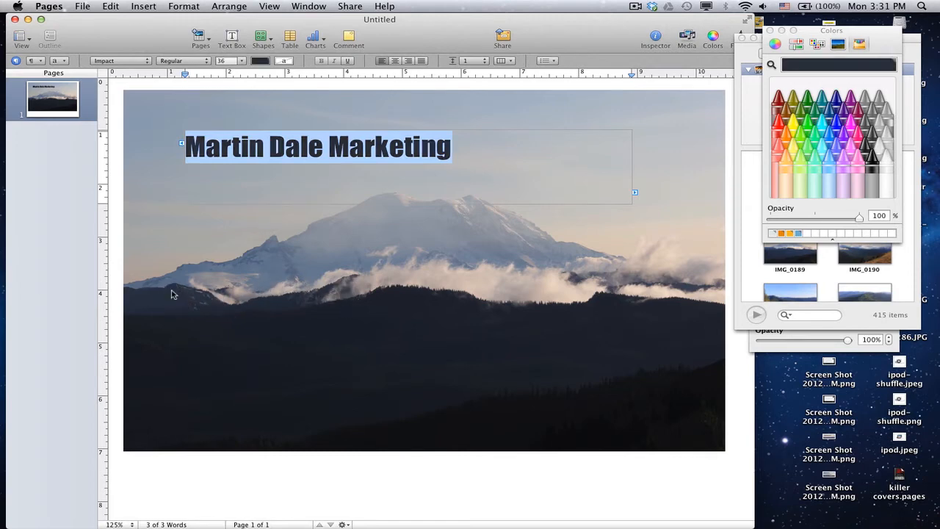
click(423, 331)
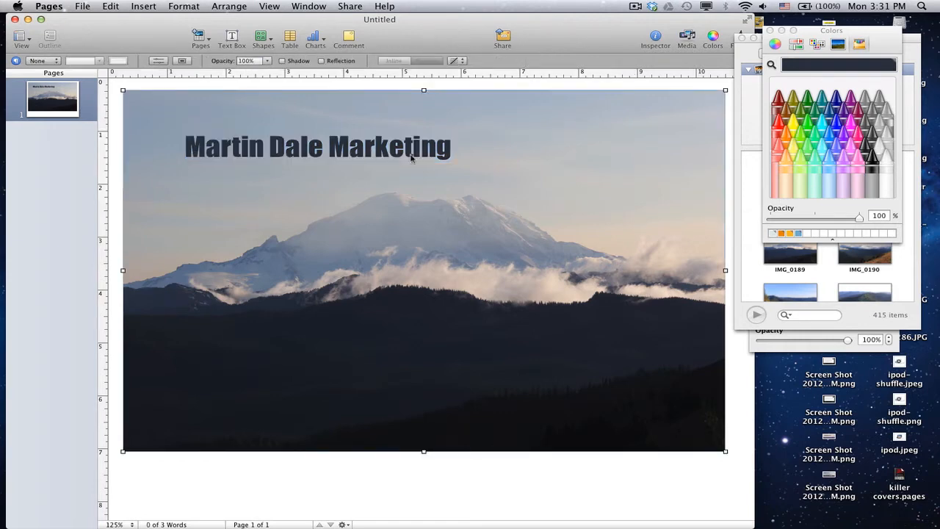
mouse_move(163, 298)
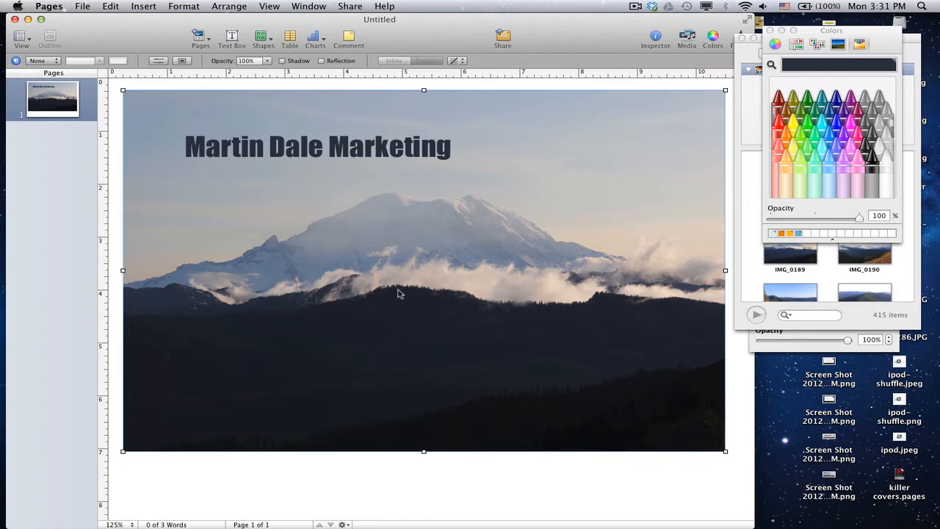
mouse_move(392, 308)
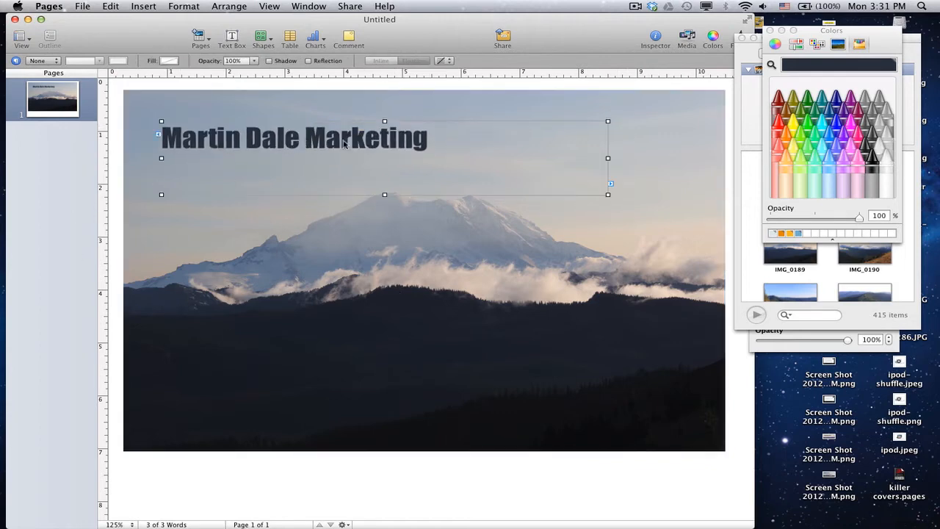
Select just the word 'Marketing' in the repositioned title.
double_click(365, 138)
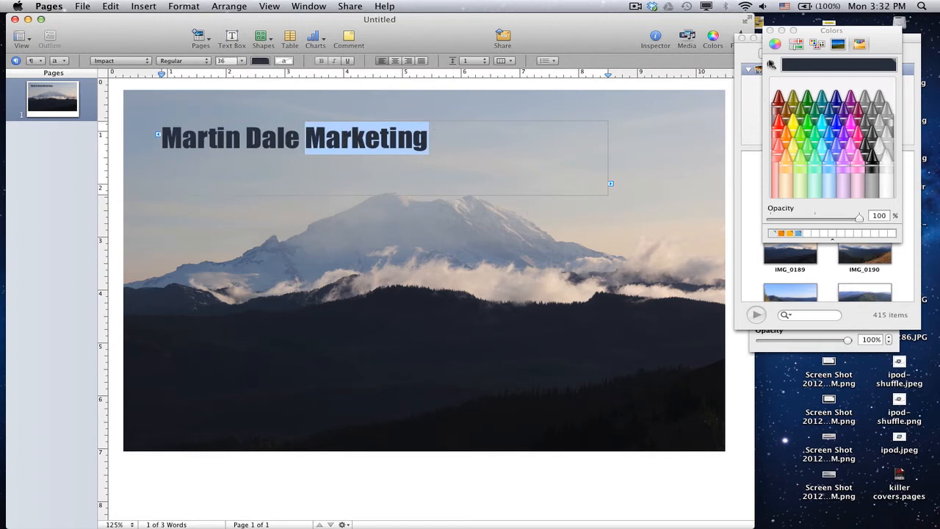
mouse_move(514, 251)
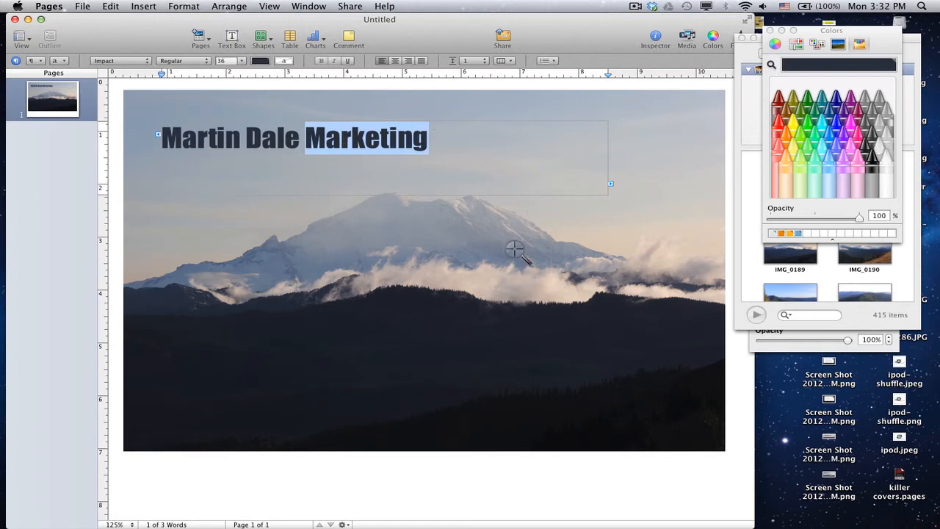
mouse_move(304, 240)
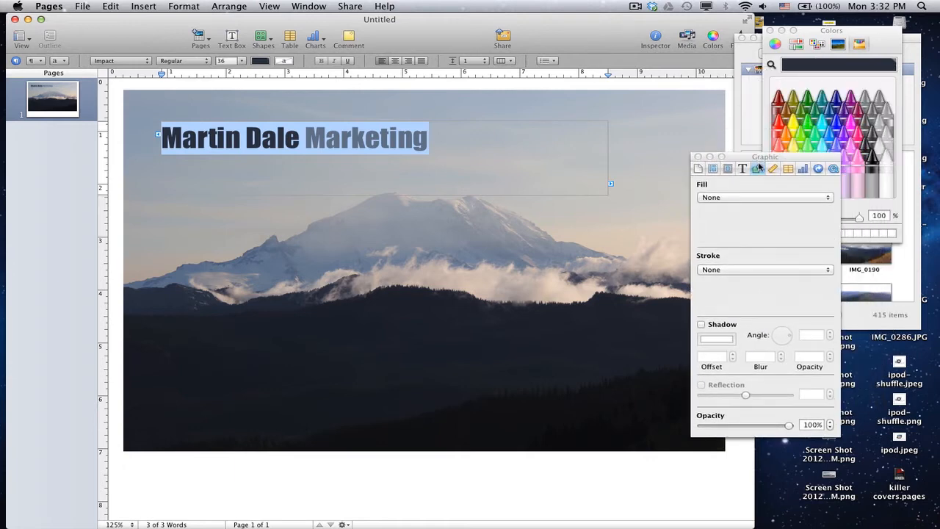
mouse_move(758, 168)
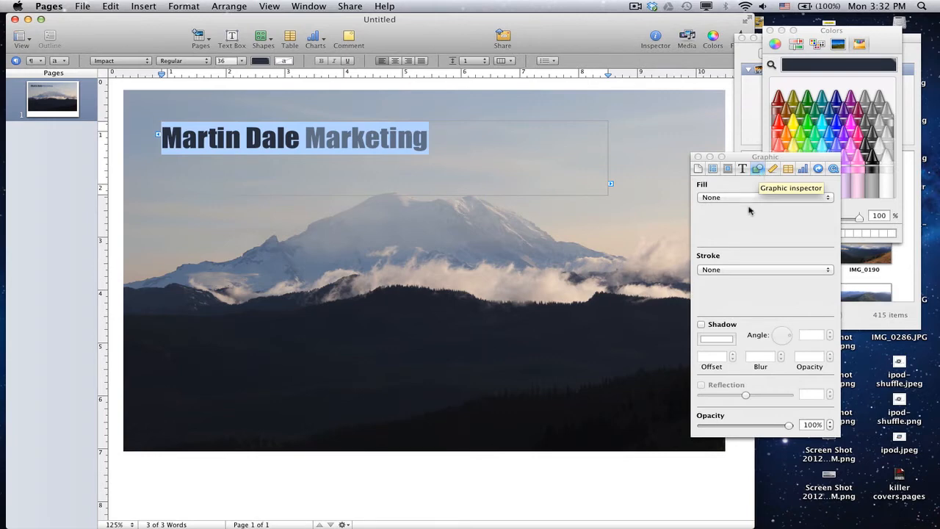
Add a 50% drop shadow (315°, 3 pt offset, 3 pt blur) and tighten the title box.
click(700, 324)
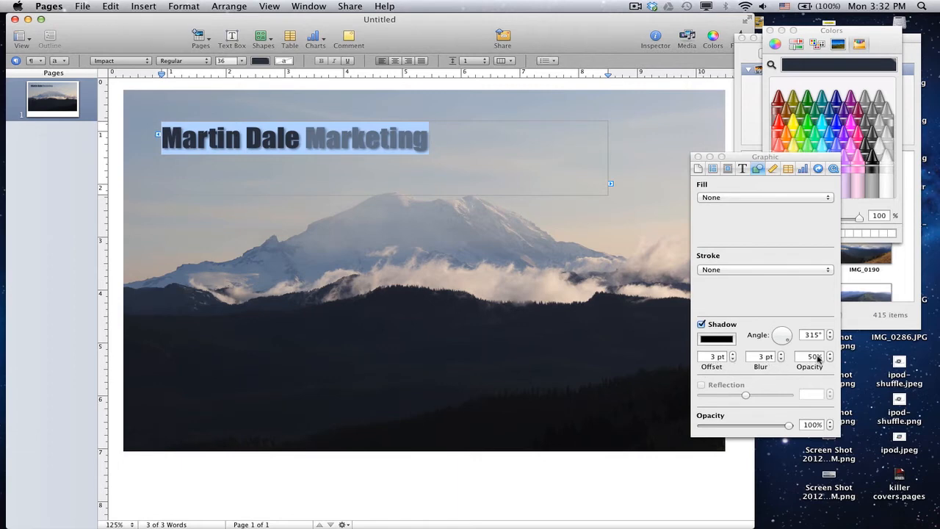
mouse_move(811, 356)
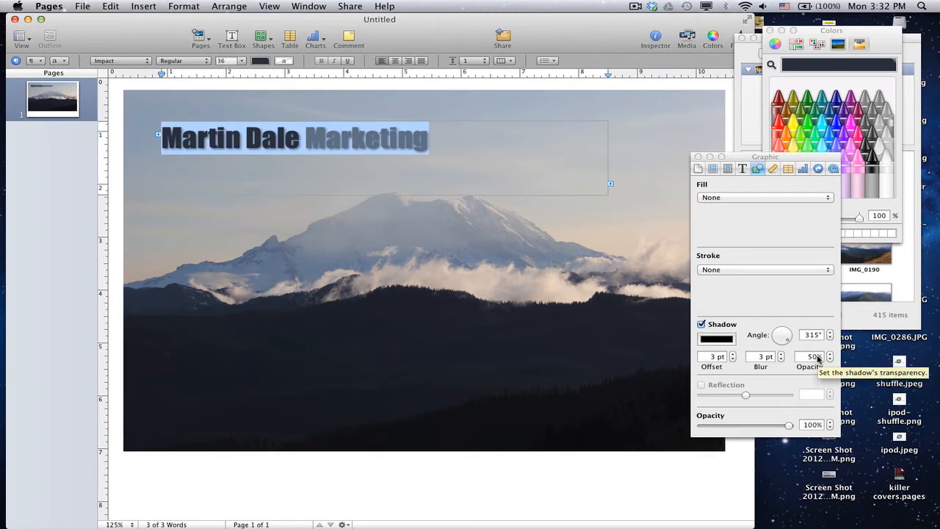
mouse_move(543, 287)
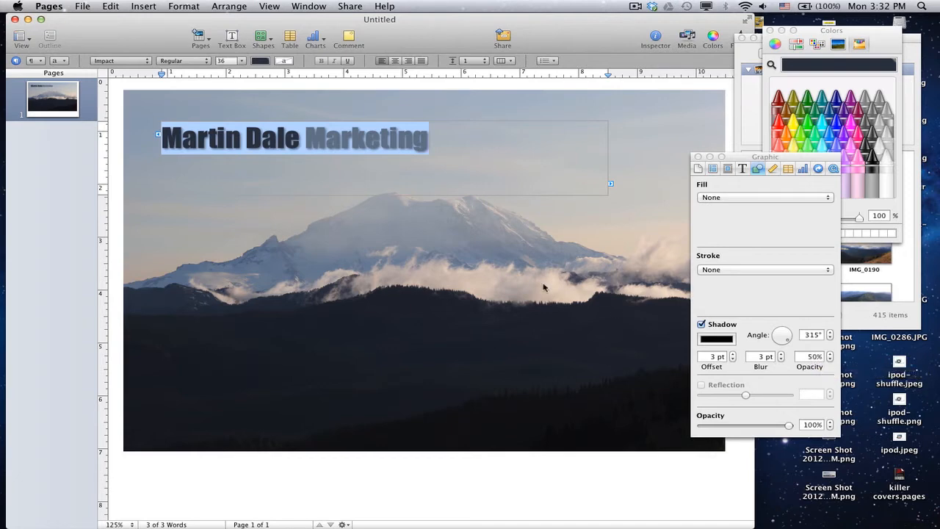
click(702, 324)
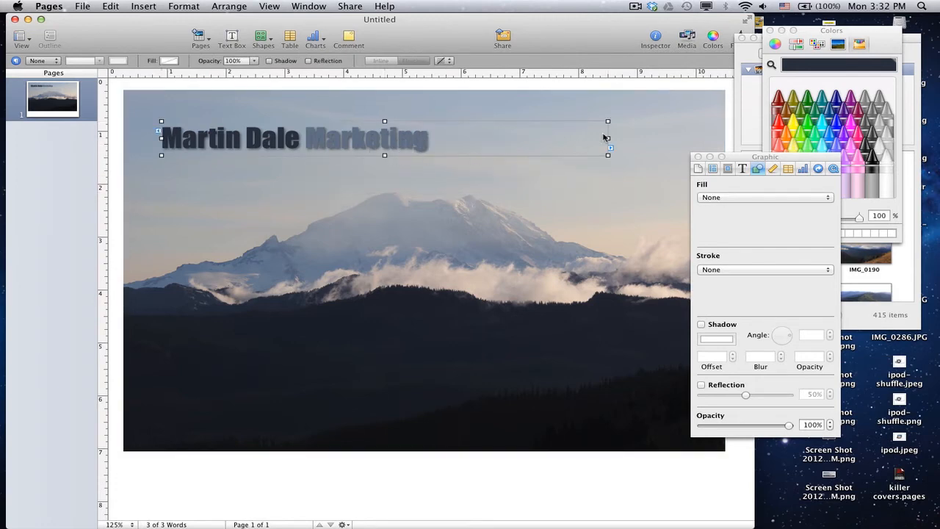
drag(608, 149, 437, 149)
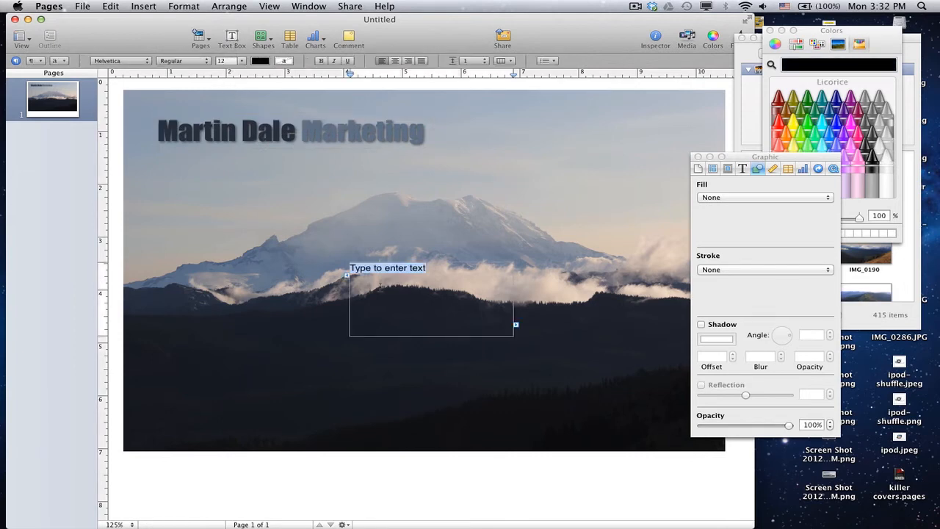
Type the 'Online Marketing Coach' tagline and place it, widened, just under the title.
text(Online Marketing Coach)
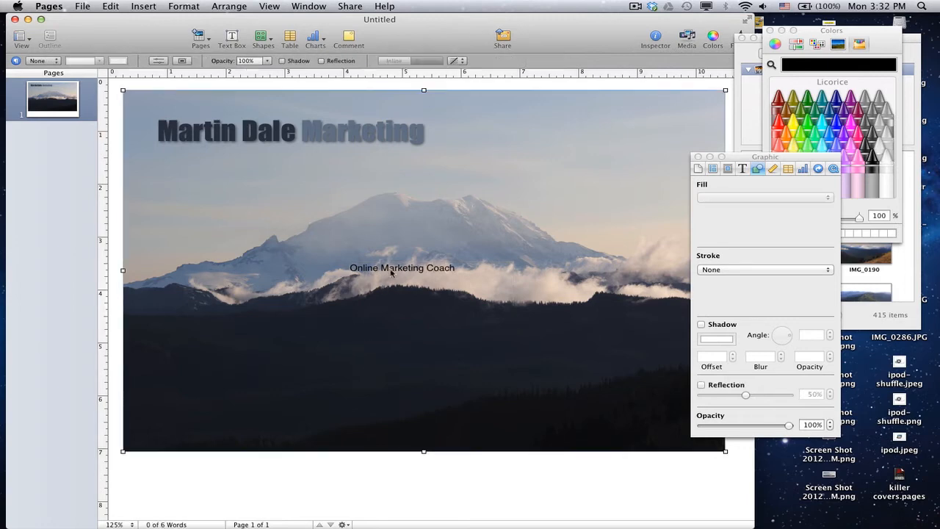
drag(402, 268, 321, 212)
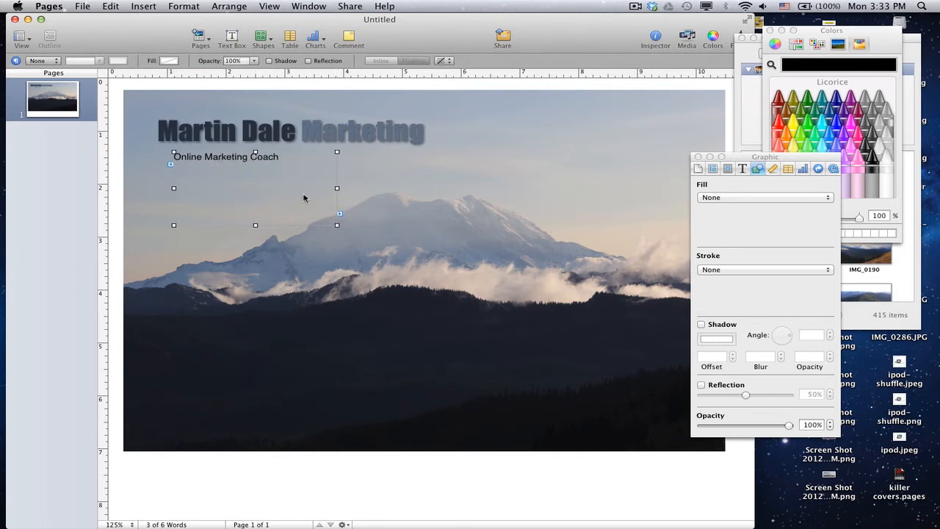
drag(337, 188, 439, 188)
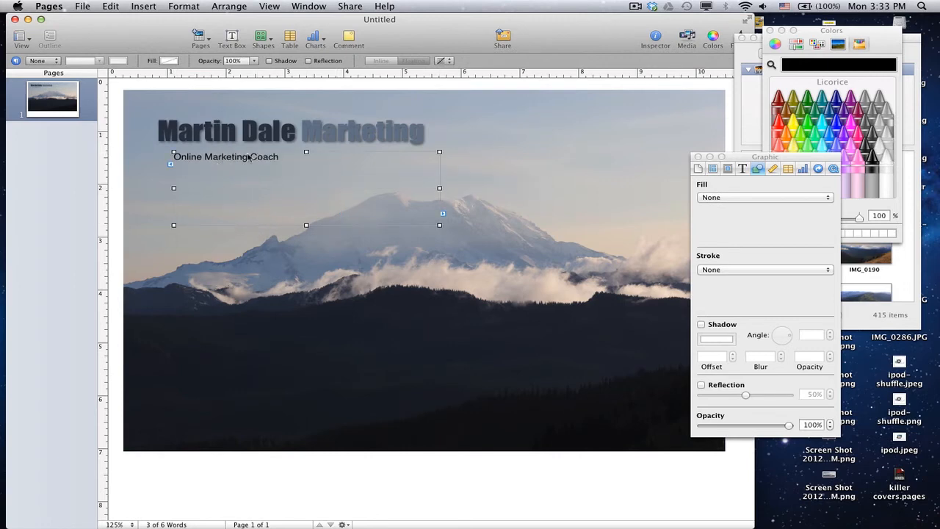
Style the tagline as 18-point italic Georgia.
click(240, 60)
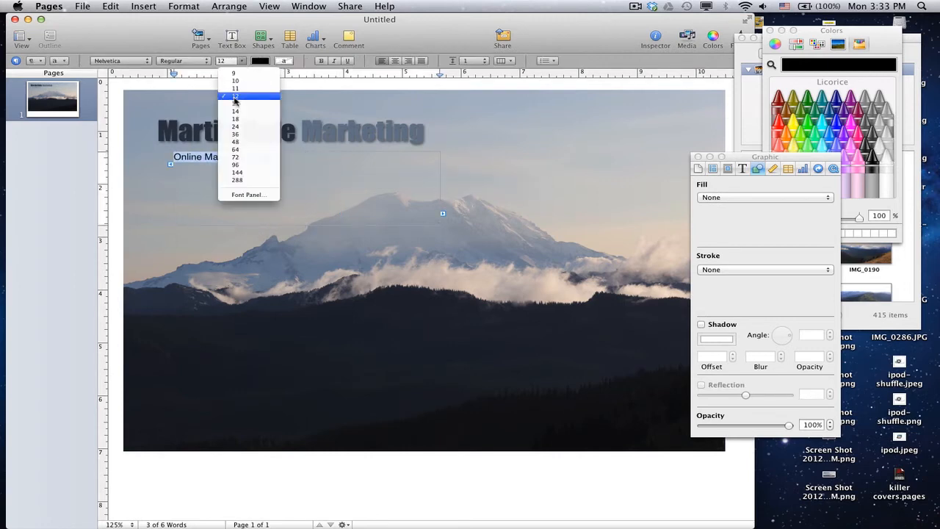
click(235, 127)
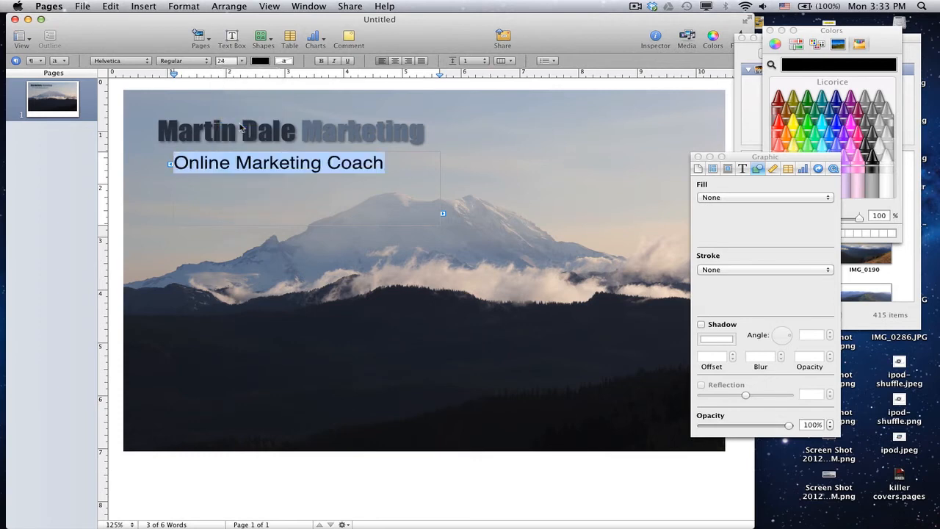
click(229, 60)
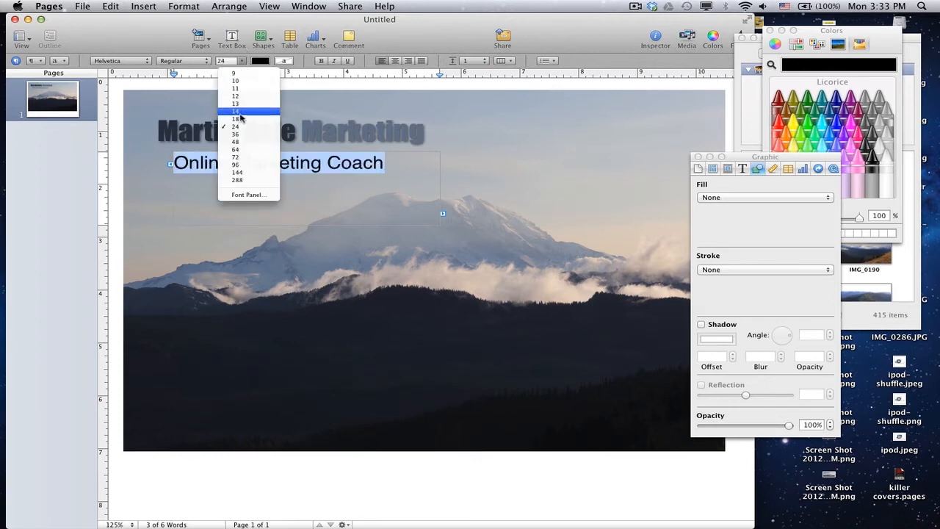
click(235, 118)
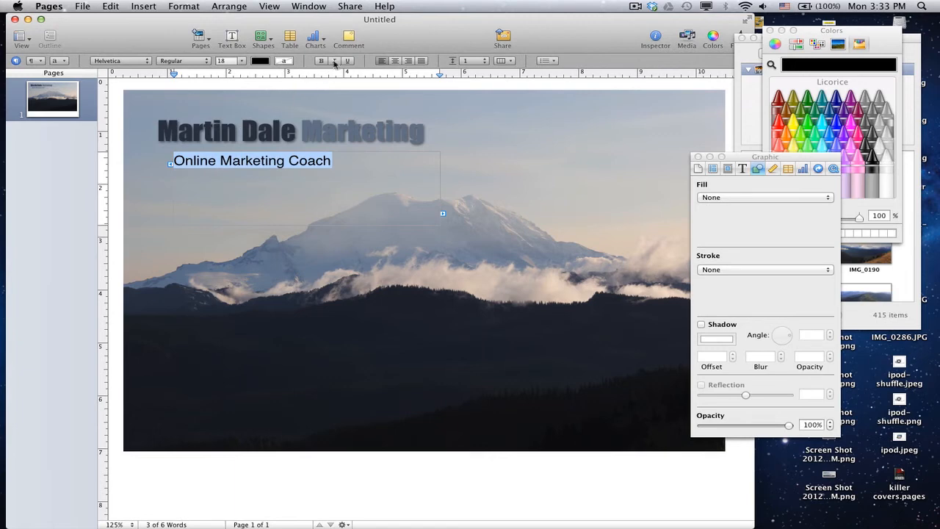
click(121, 60)
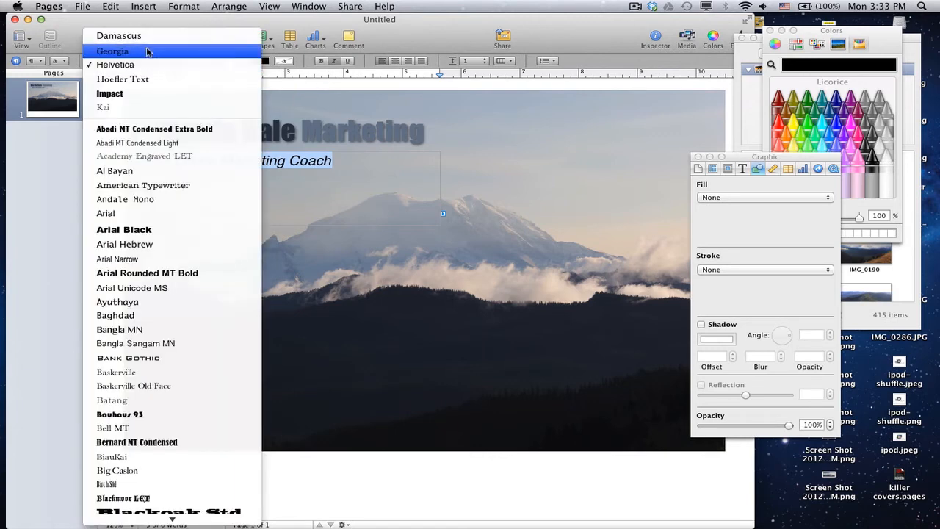
click(112, 51)
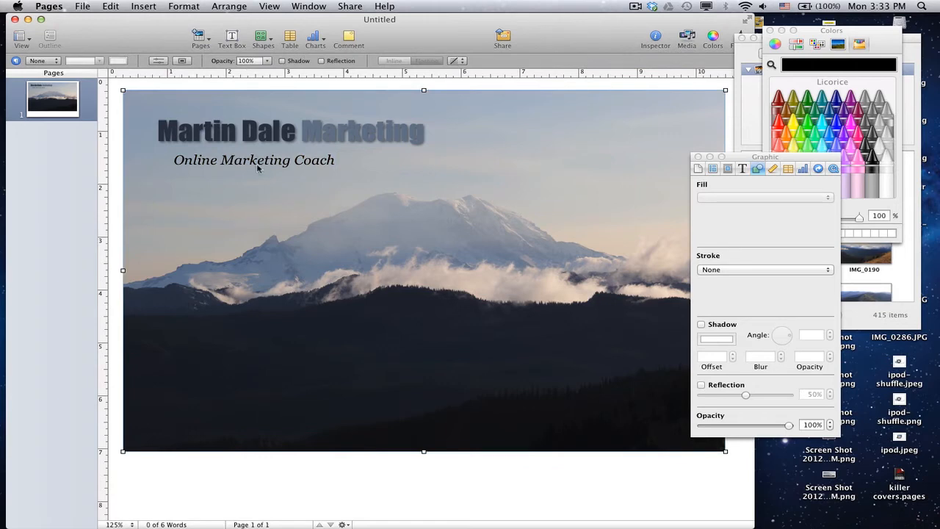
click(254, 160)
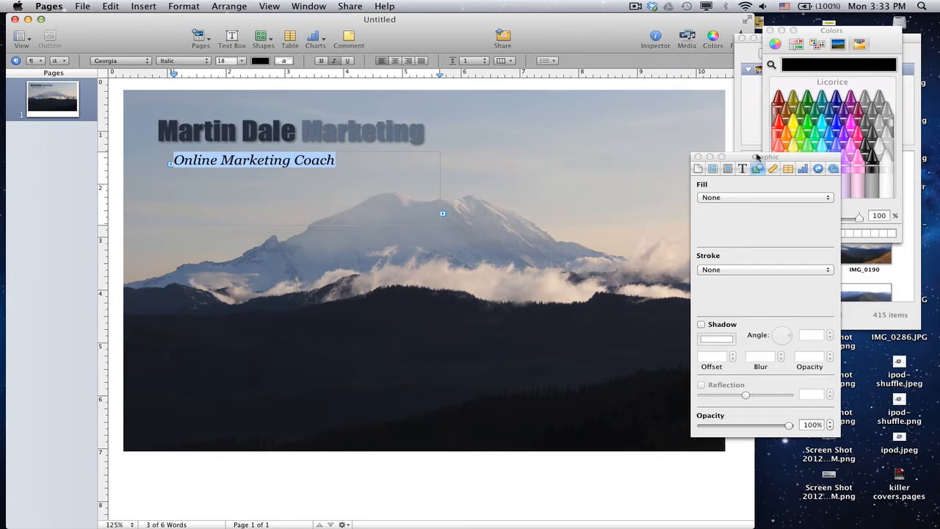
Shift the tagline right, enlarge it to 20 points, and resize its box to end under the title.
click(260, 61)
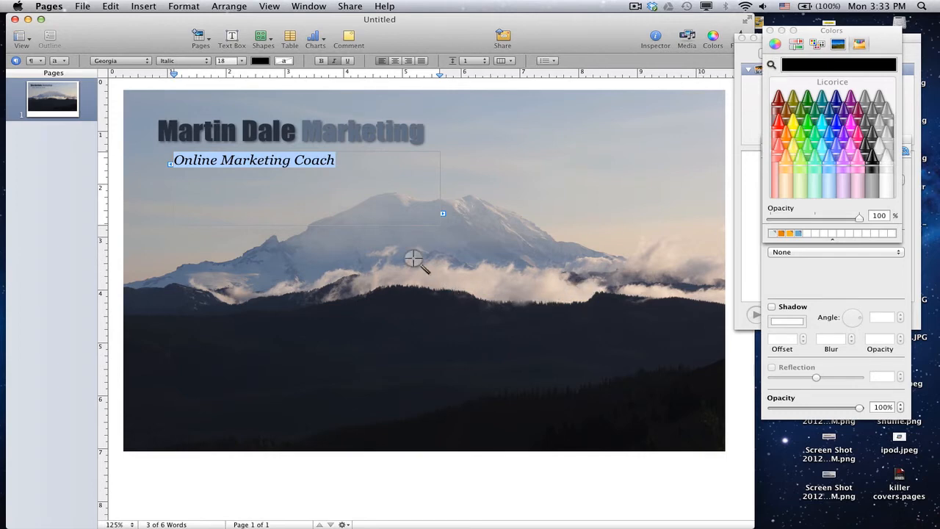
mouse_move(282, 252)
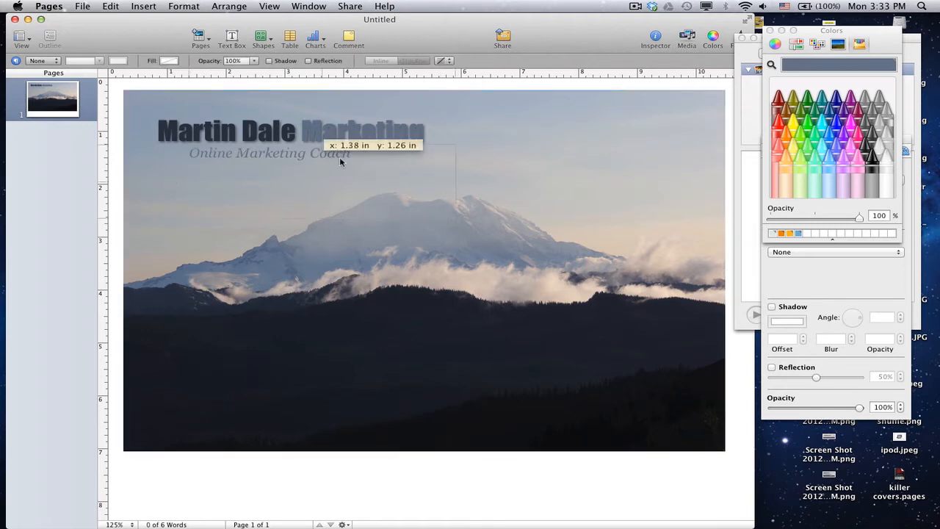
click(338, 152)
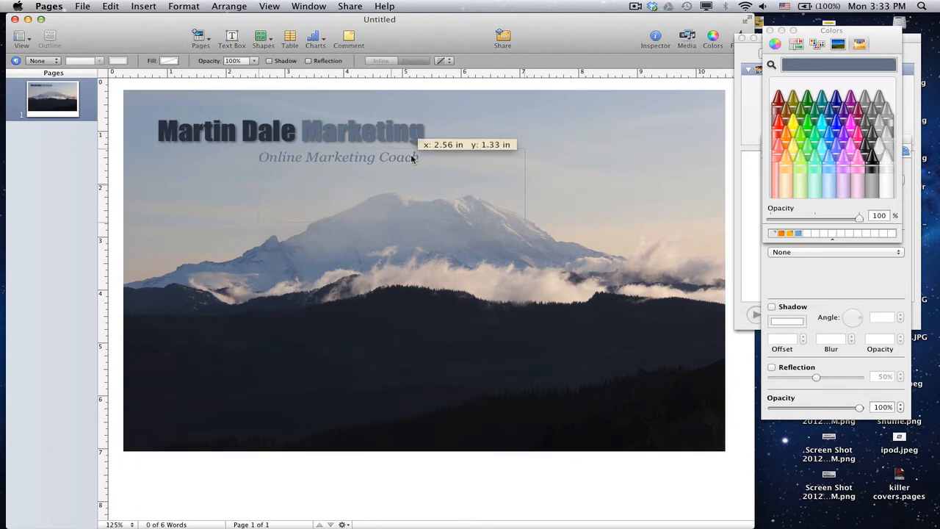
click(506, 135)
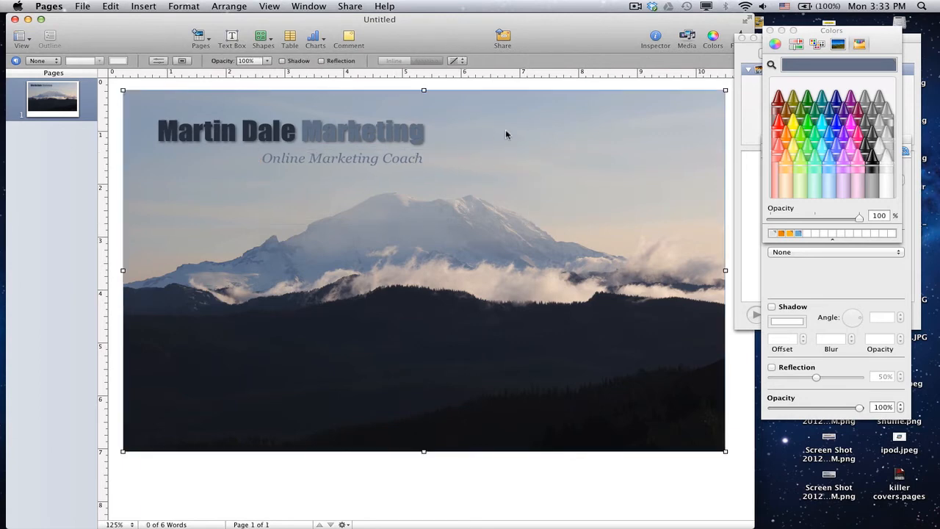
mouse_move(401, 163)
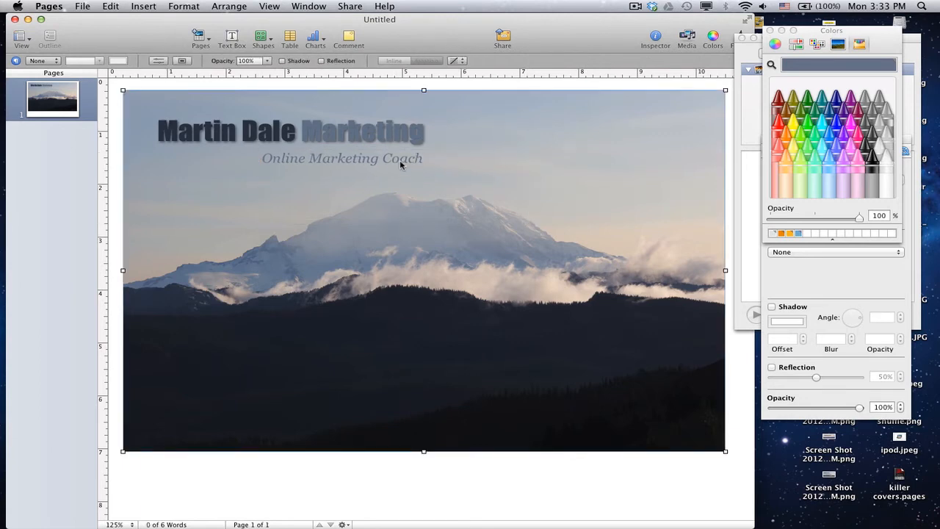
double_click(342, 158)
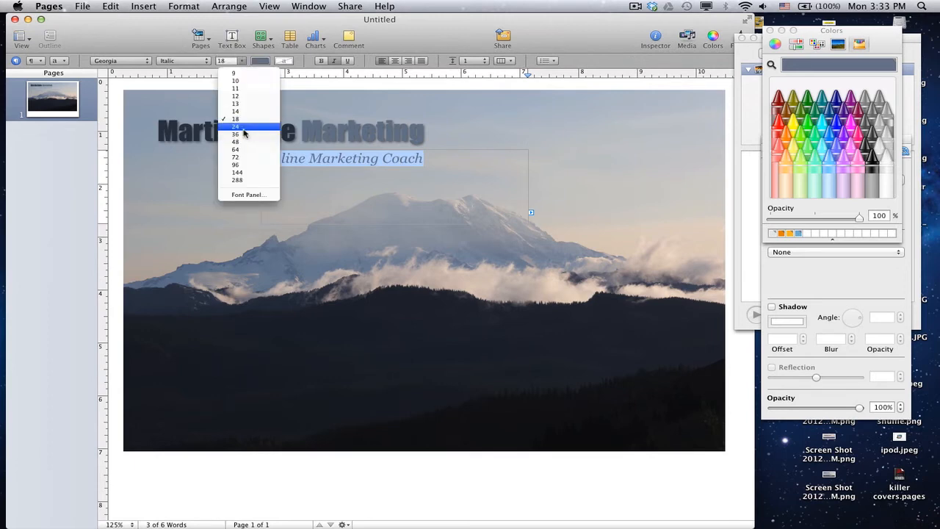
click(235, 119)
text(20)
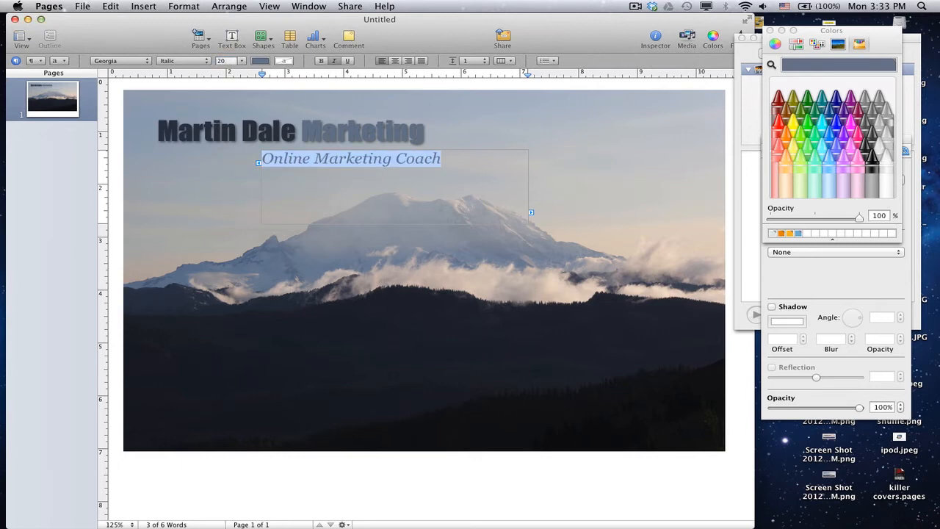
click(376, 160)
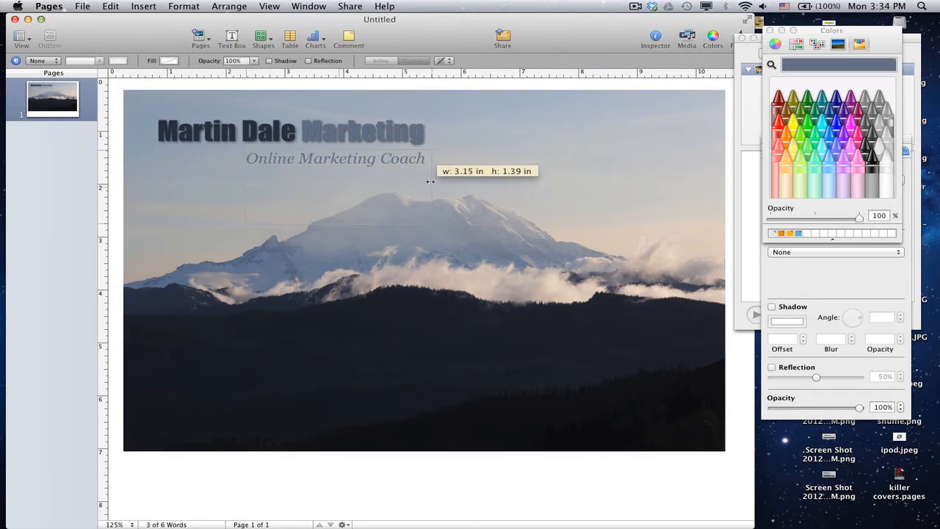
drag(430, 181, 338, 181)
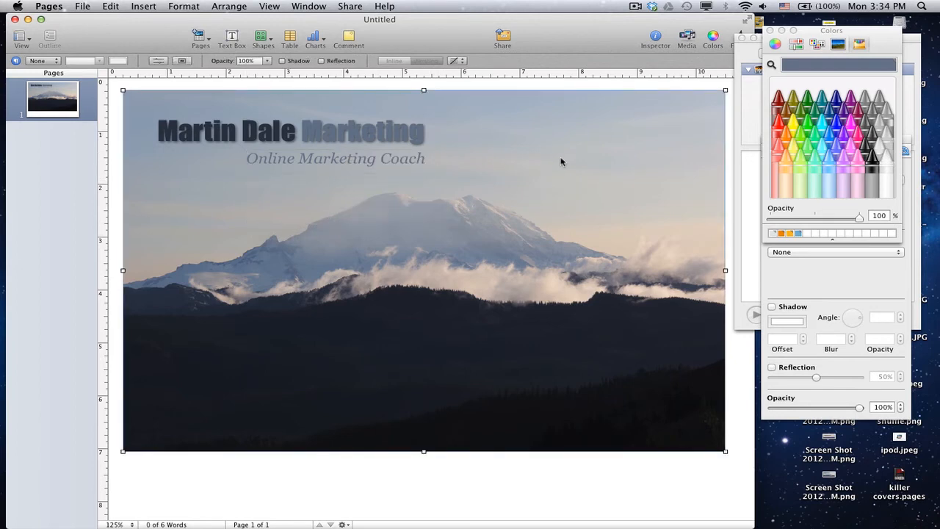
mouse_move(395, 162)
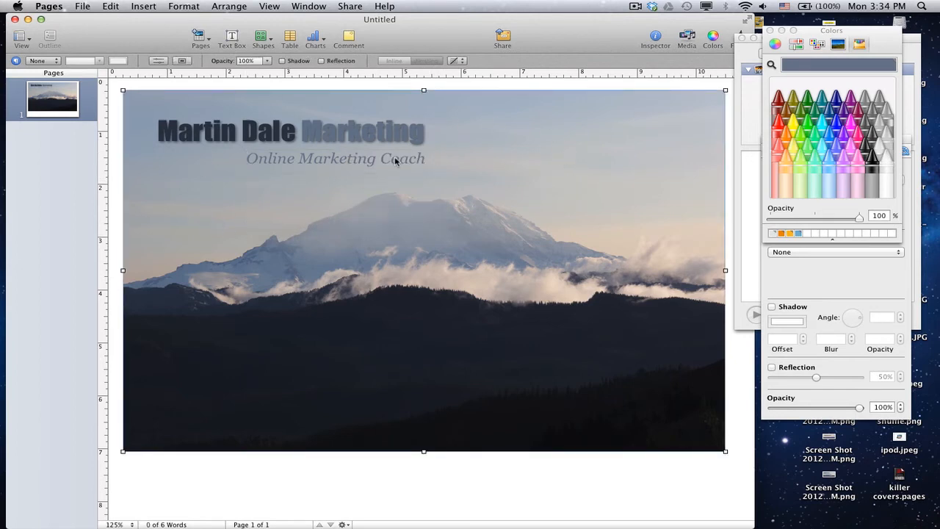
mouse_move(353, 284)
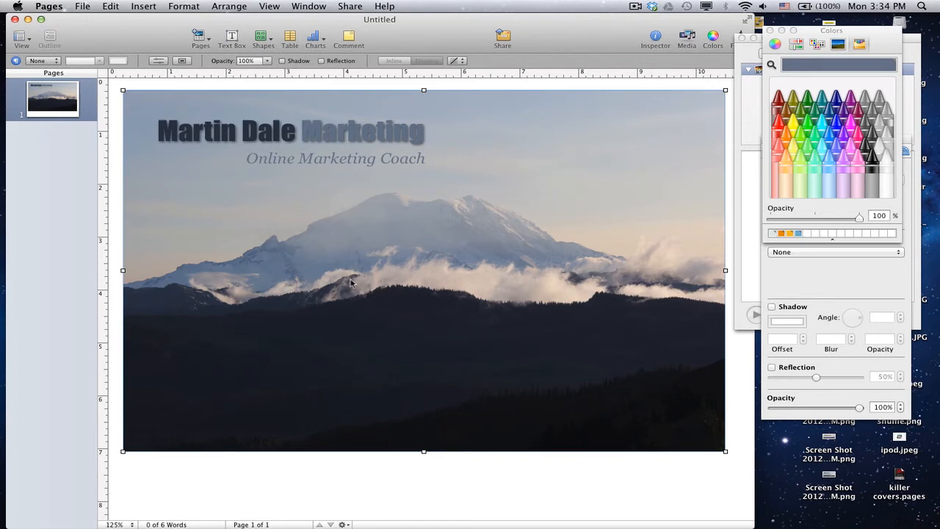
mouse_move(296, 252)
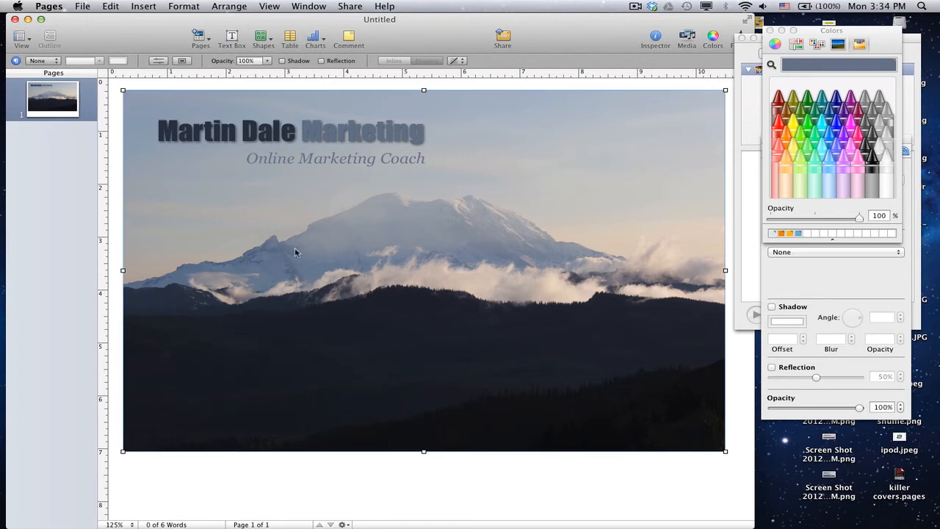
mouse_move(117, 203)
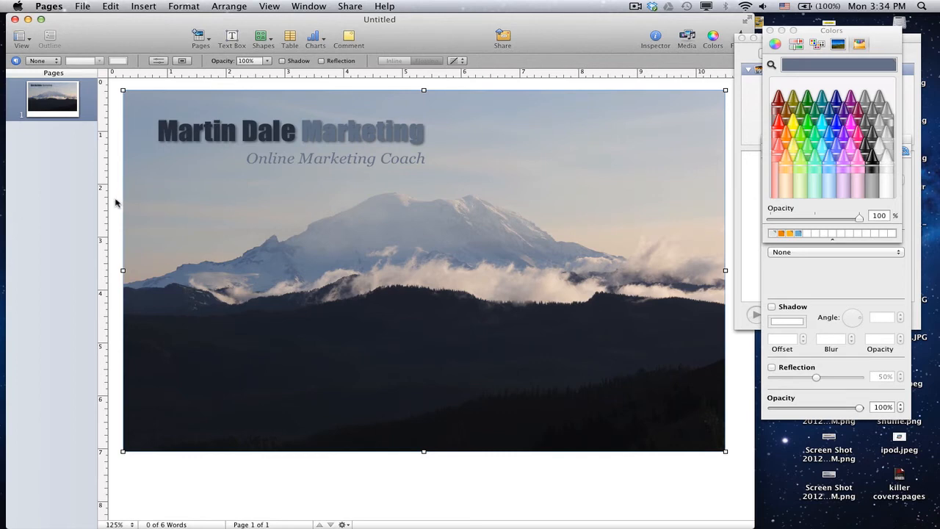
mouse_move(115, 126)
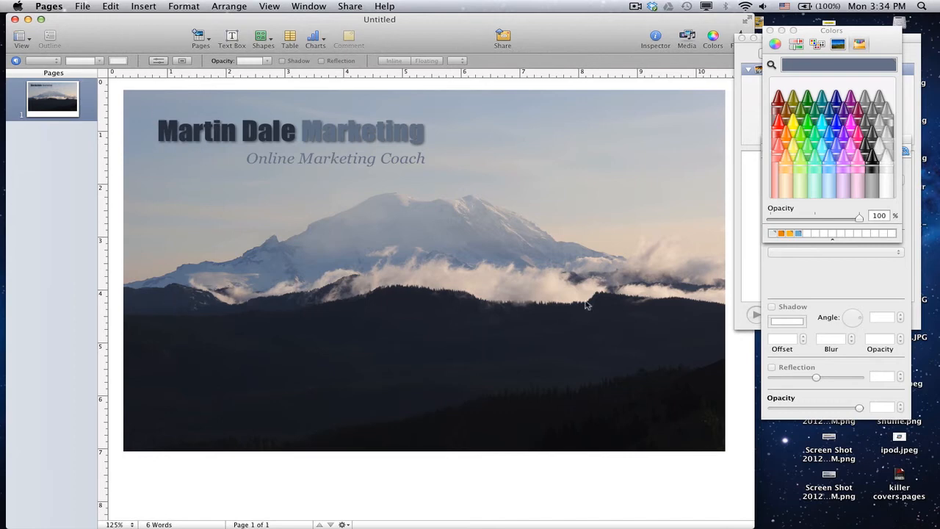
mouse_move(141, 163)
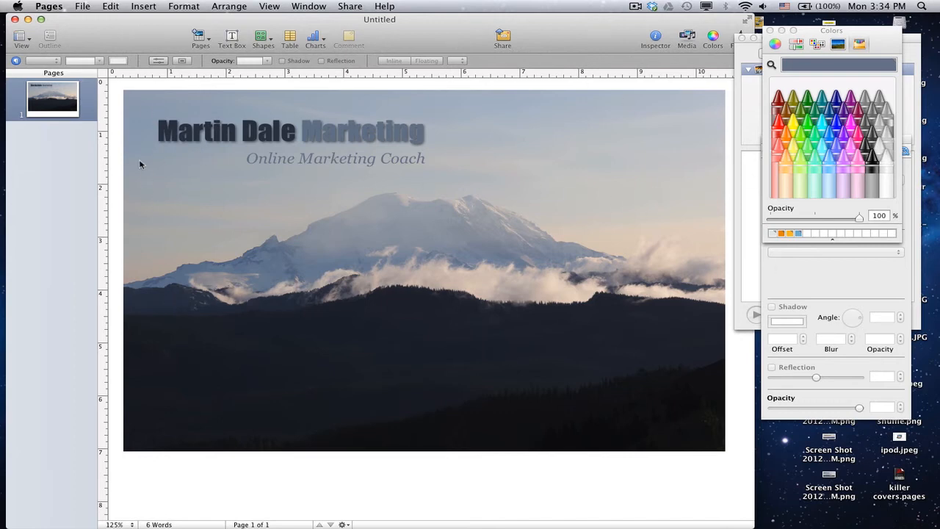
mouse_move(114, 126)
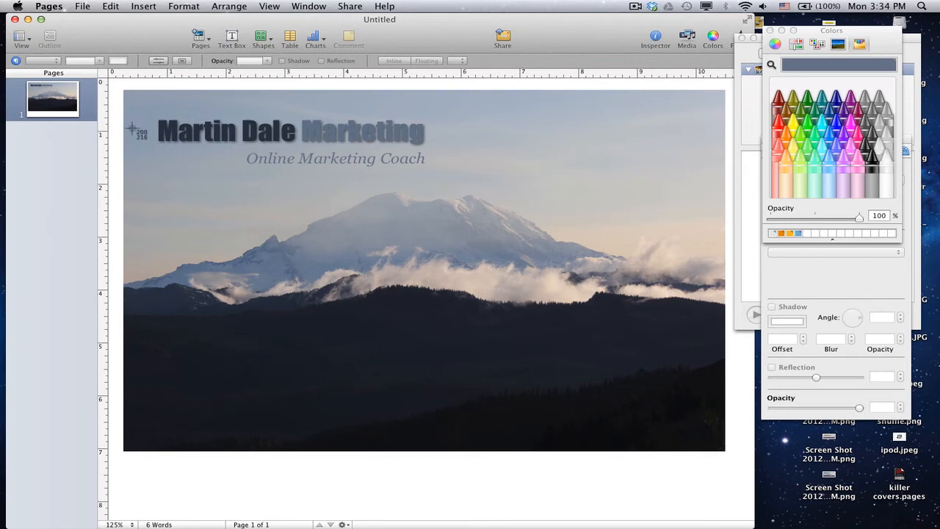
mouse_move(151, 99)
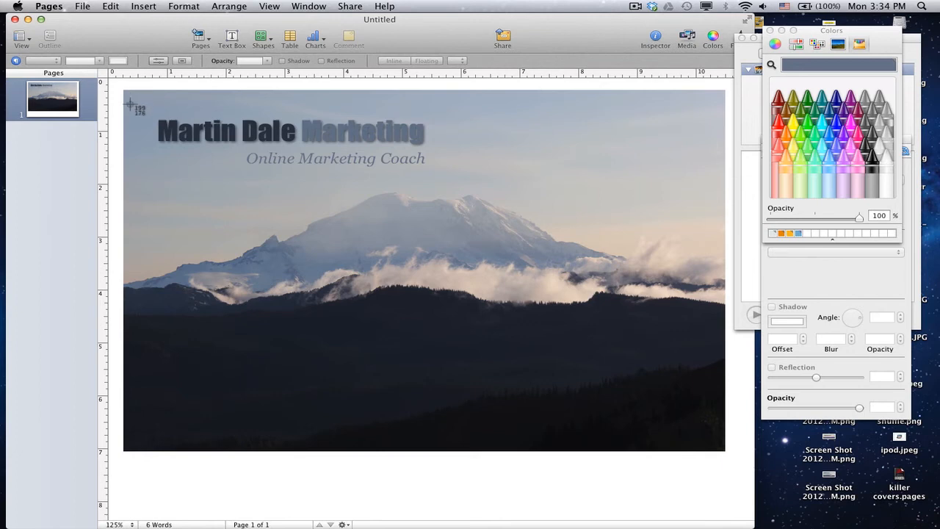
mouse_move(140, 109)
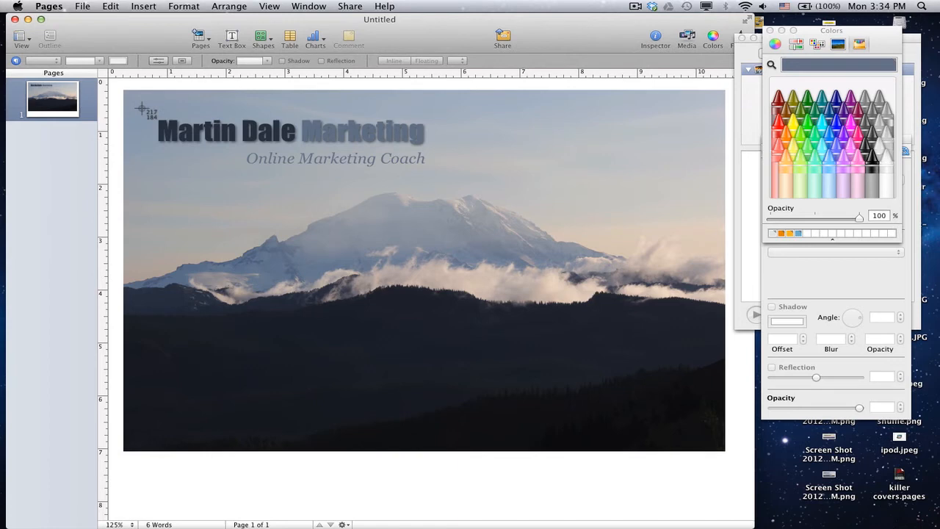
Capture a Cmd-Shift-4 screenshot around the title, tagline and mountain.
drag(140, 108, 558, 281)
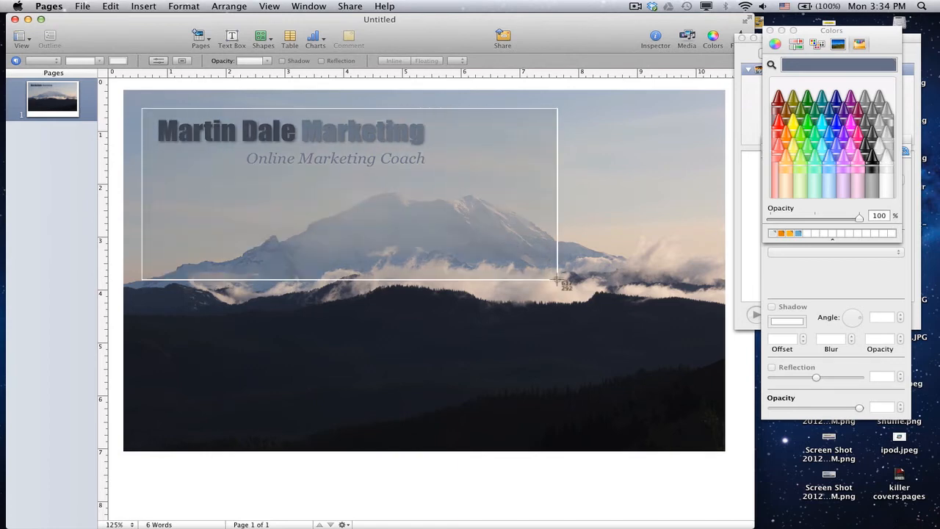
drag(558, 281, 706, 329)
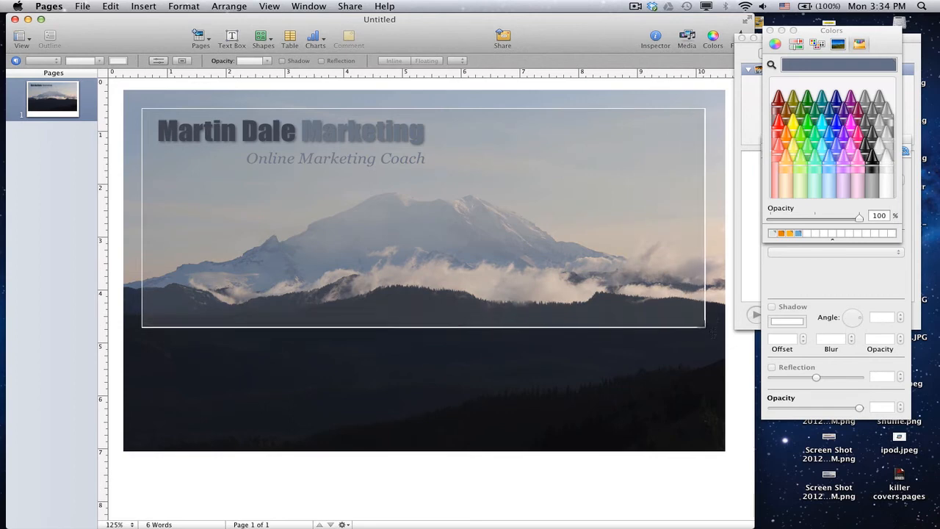
drag(712, 332, 692, 314)
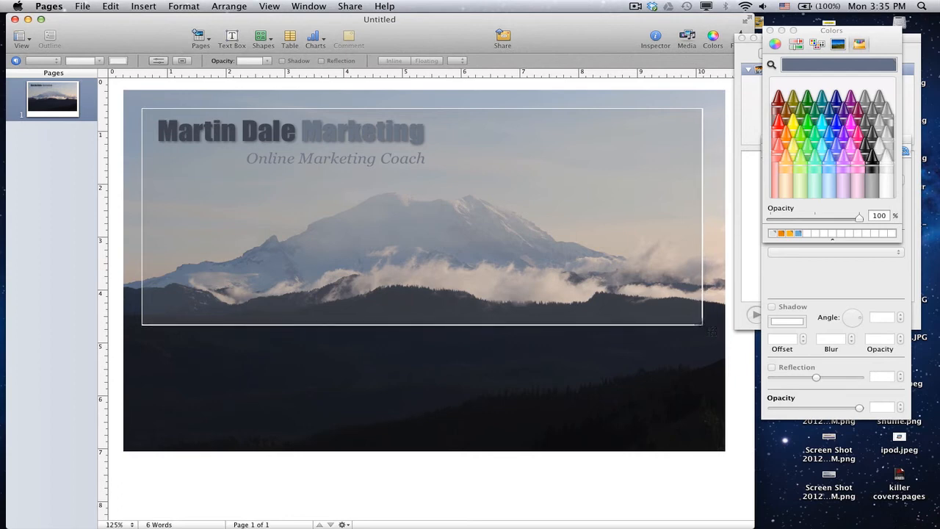
click(702, 327)
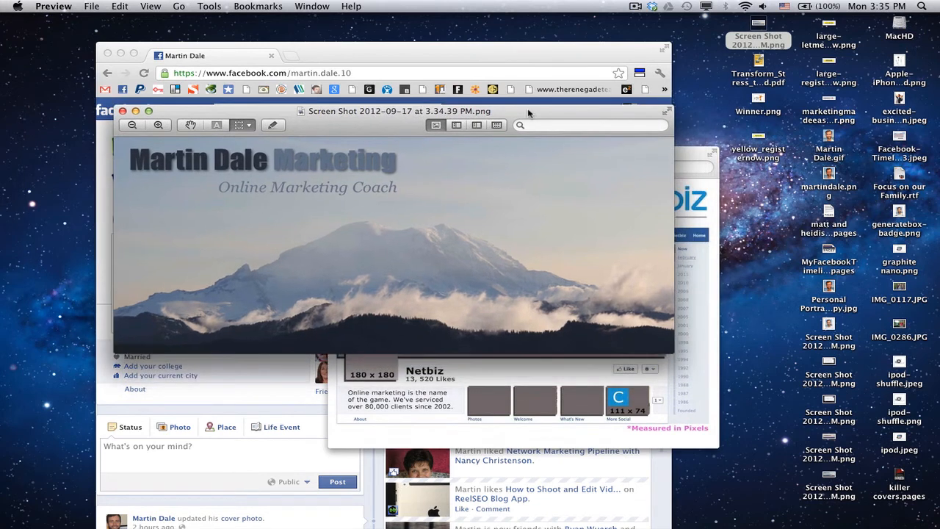
mouse_move(339, 256)
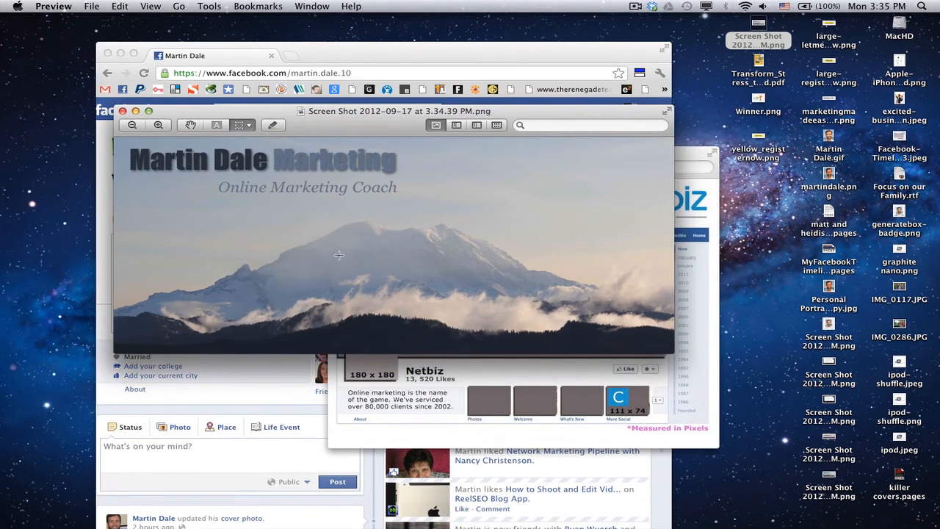
mouse_move(731, 41)
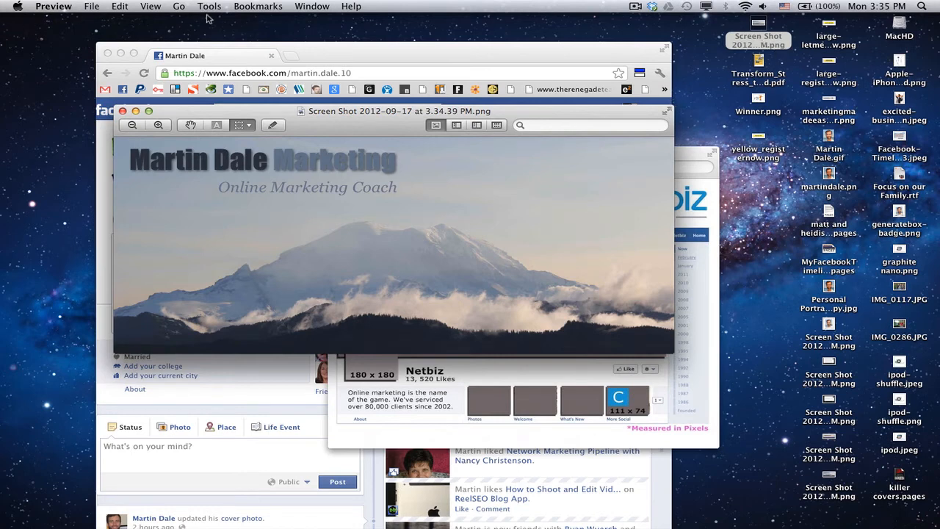
click(209, 6)
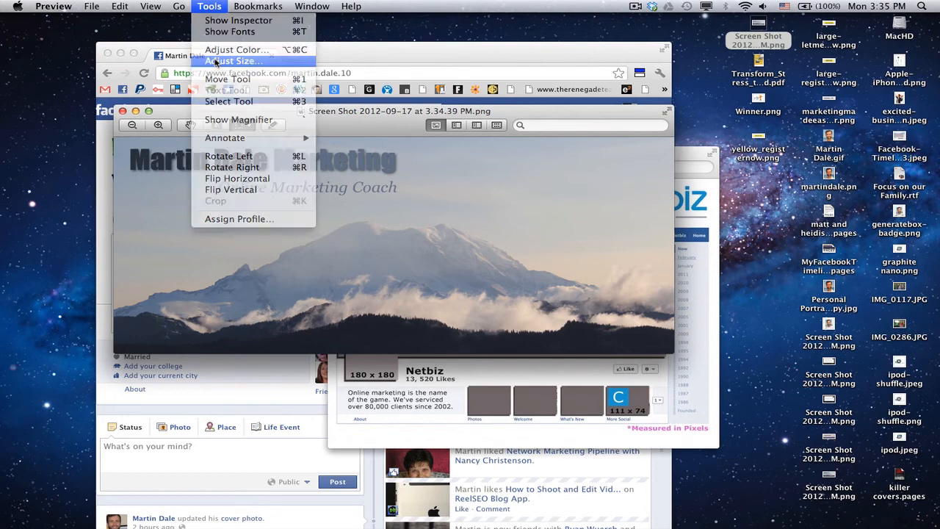
click(233, 61)
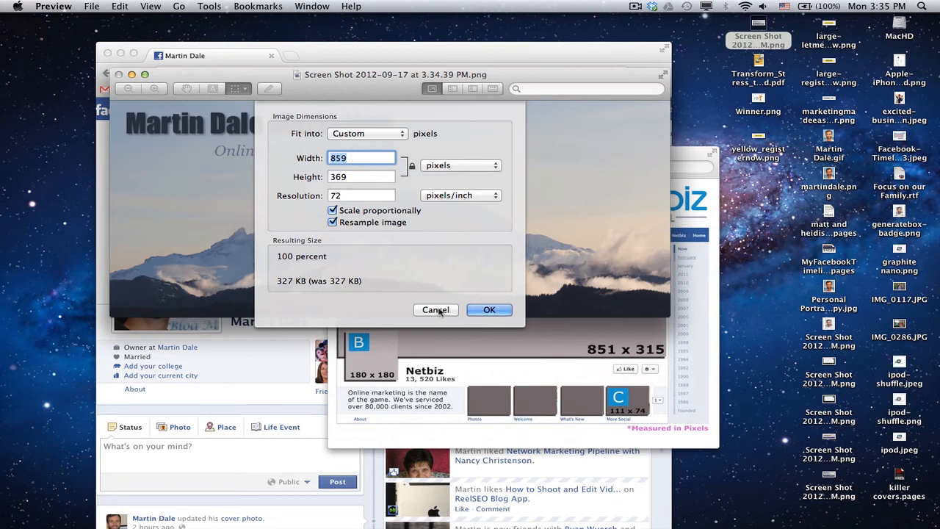
click(490, 309)
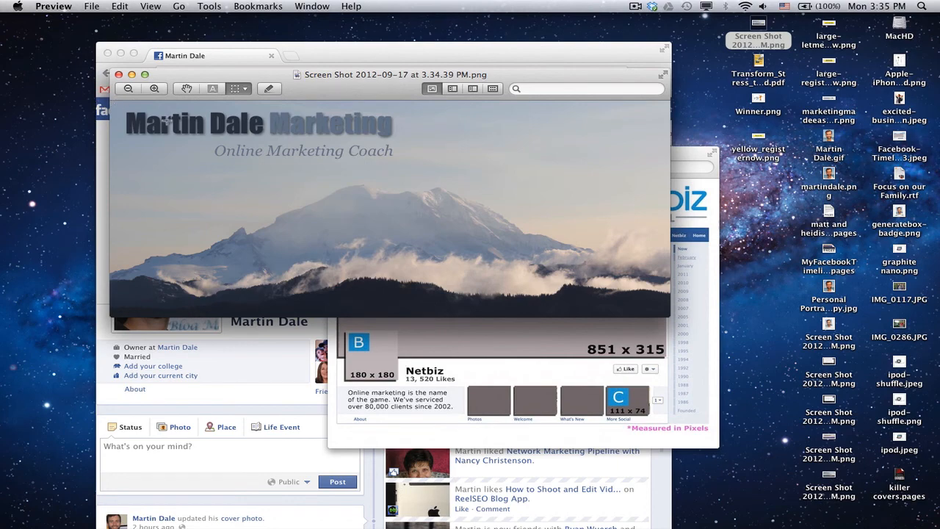
click(209, 6)
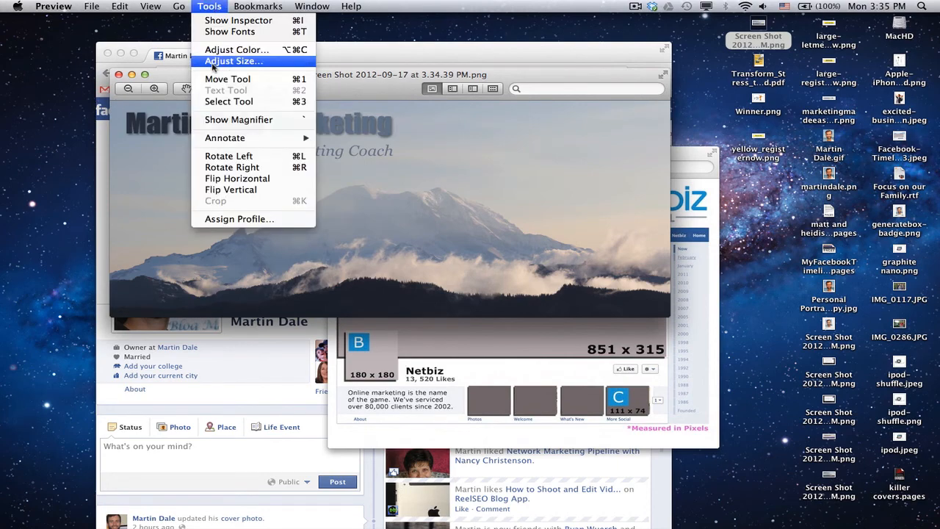
click(233, 61)
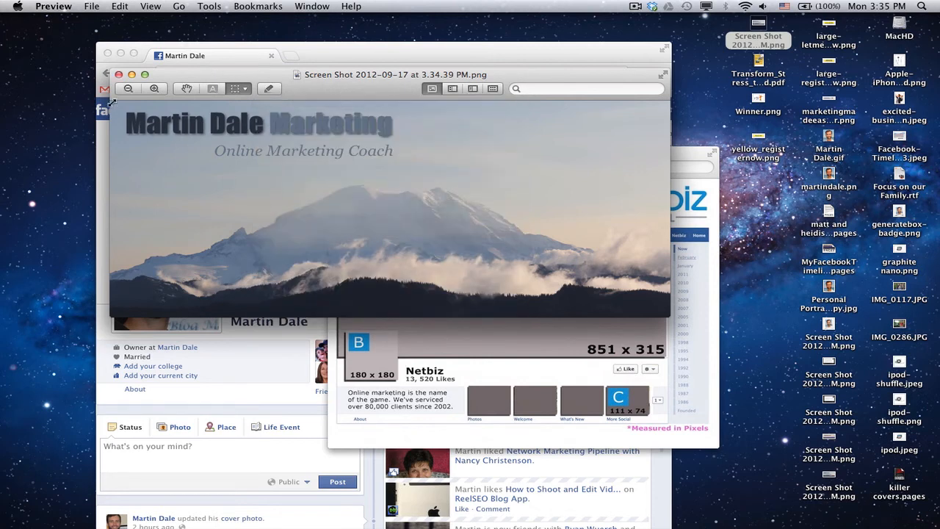
Draw an 851-pixel-wide selection over the title and mountain for cropping.
drag(111, 101, 654, 251)
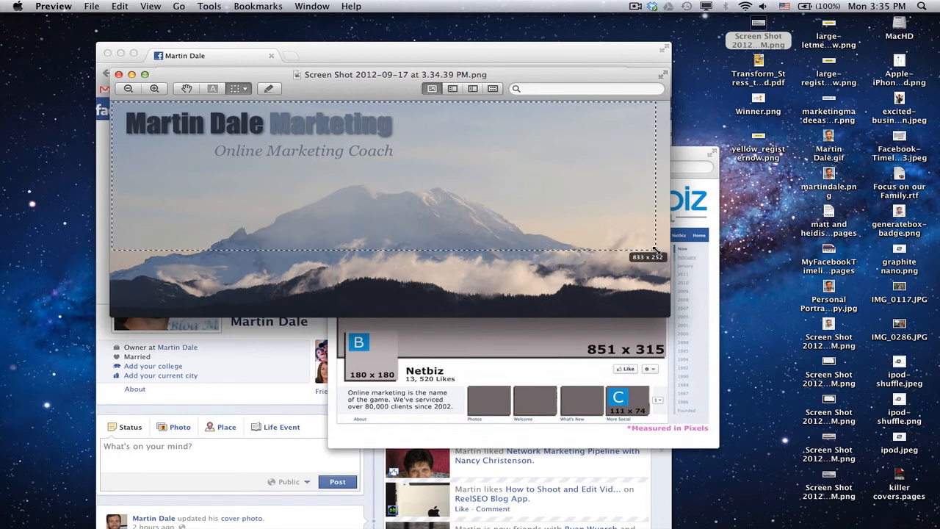
drag(658, 254, 661, 283)
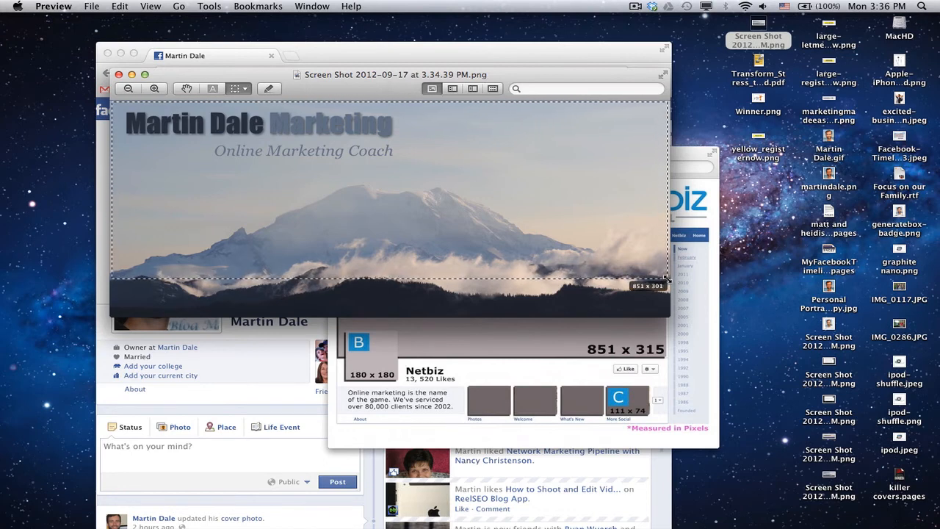
drag(646, 281, 647, 286)
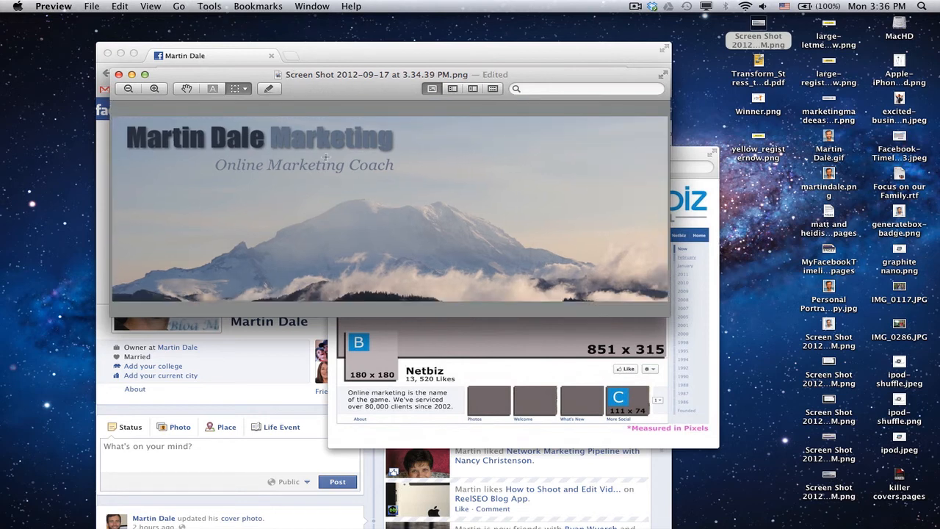
mouse_move(372, 186)
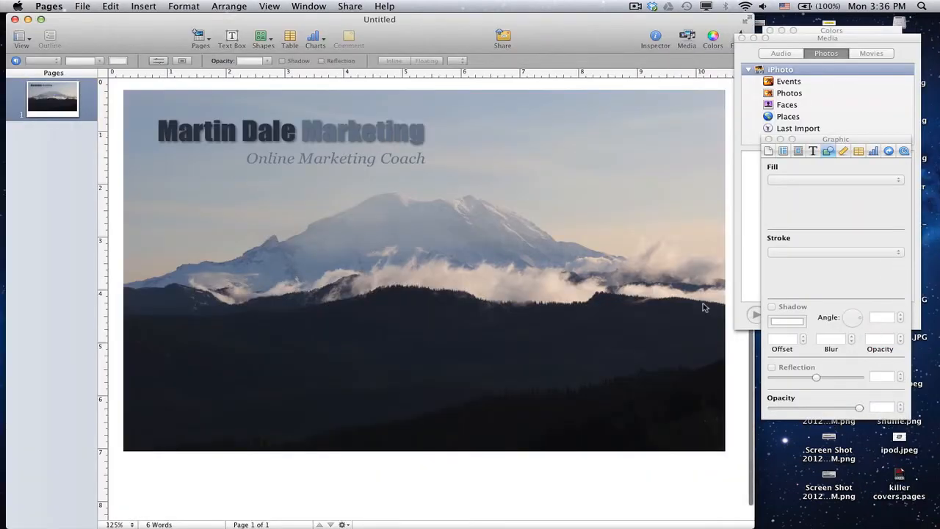
mouse_move(81, 34)
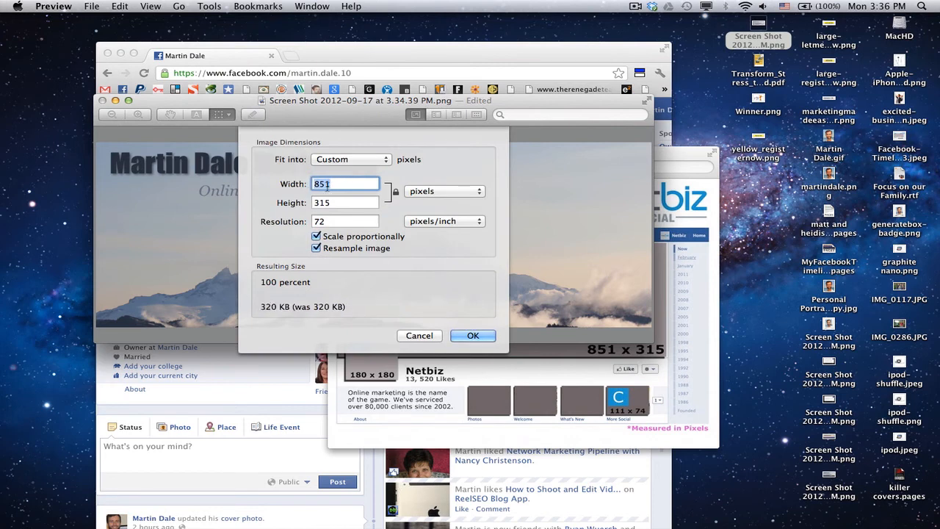
Resize the screenshot to 851 × 315 and save it as 'timeline cover.png' on the Desktop.
click(473, 336)
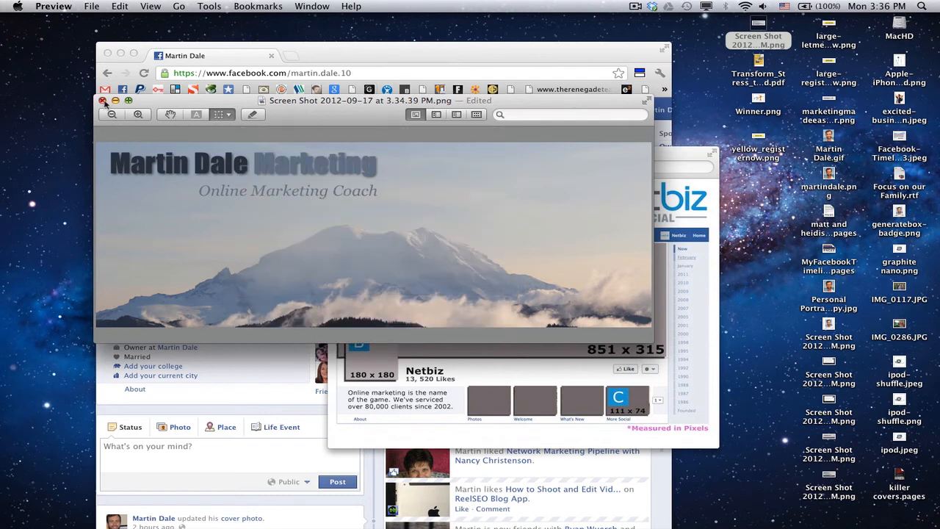
click(758, 40)
text(timeline cover)
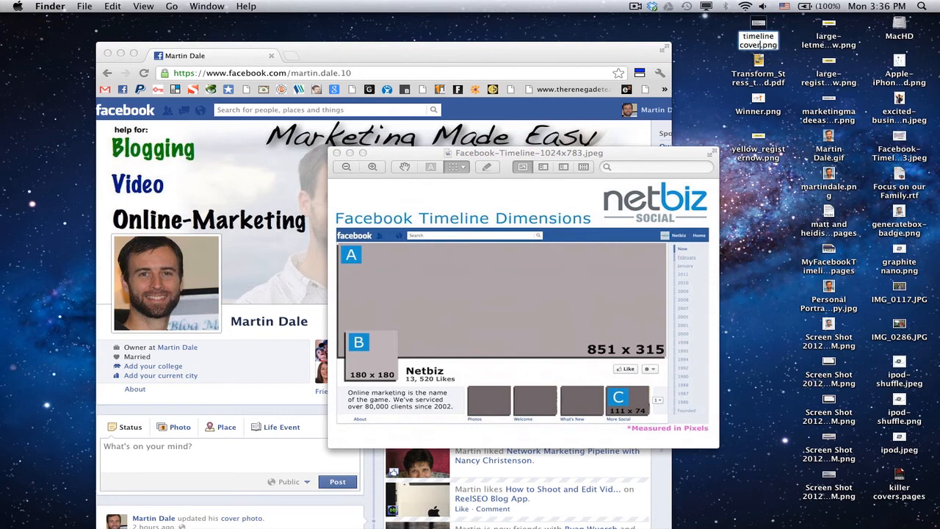
click(758, 38)
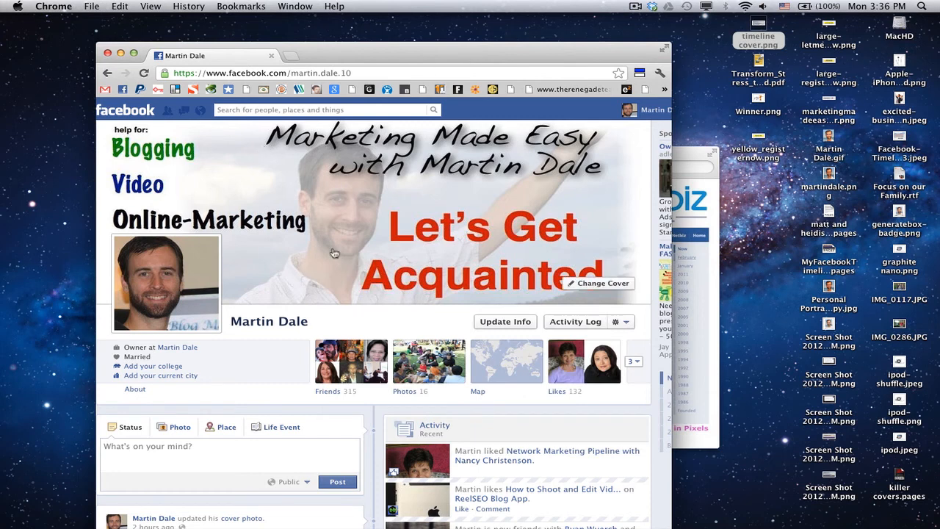
mouse_move(602, 285)
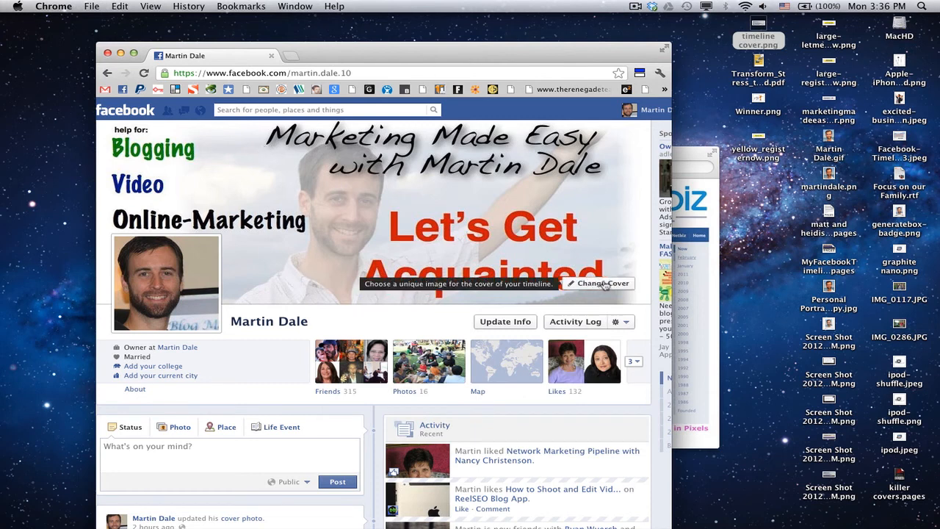
Upload 'timeline cover.png' through Change Cover and save it as the cover photo.
click(598, 283)
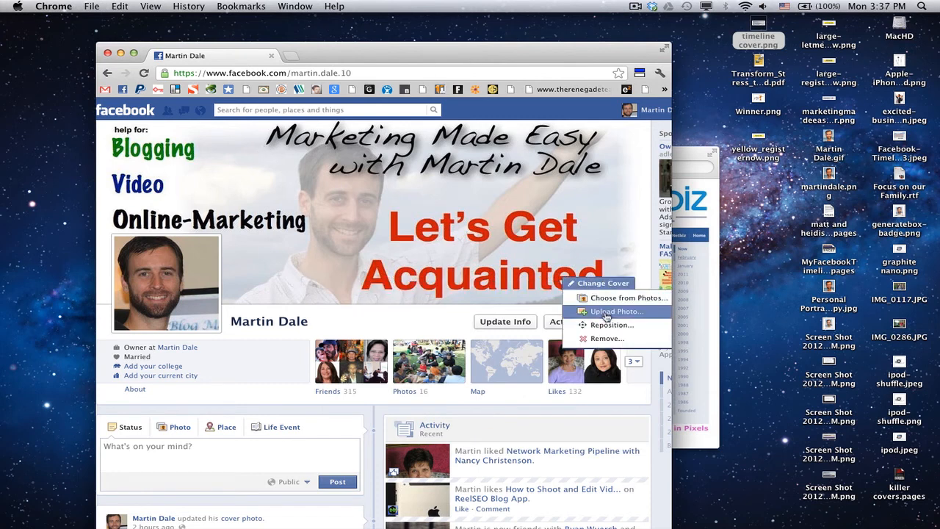
click(613, 310)
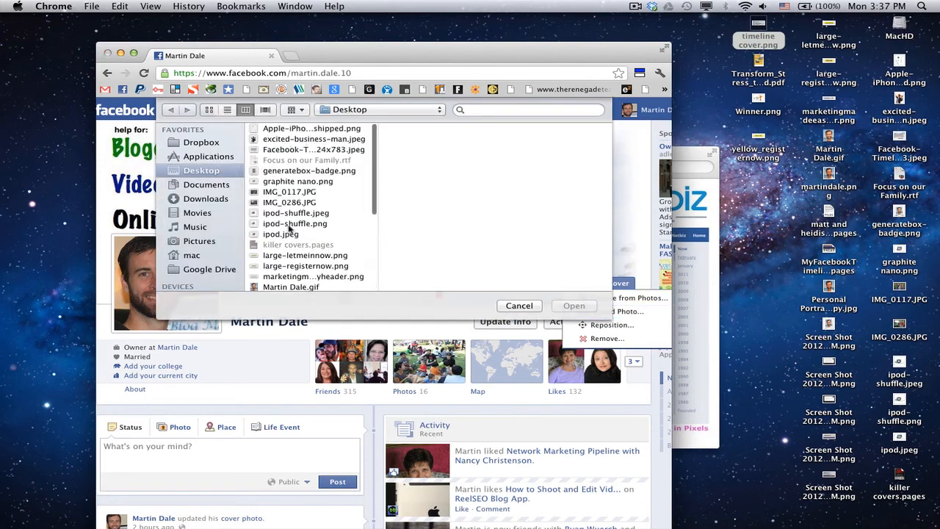
scroll(down, 3)
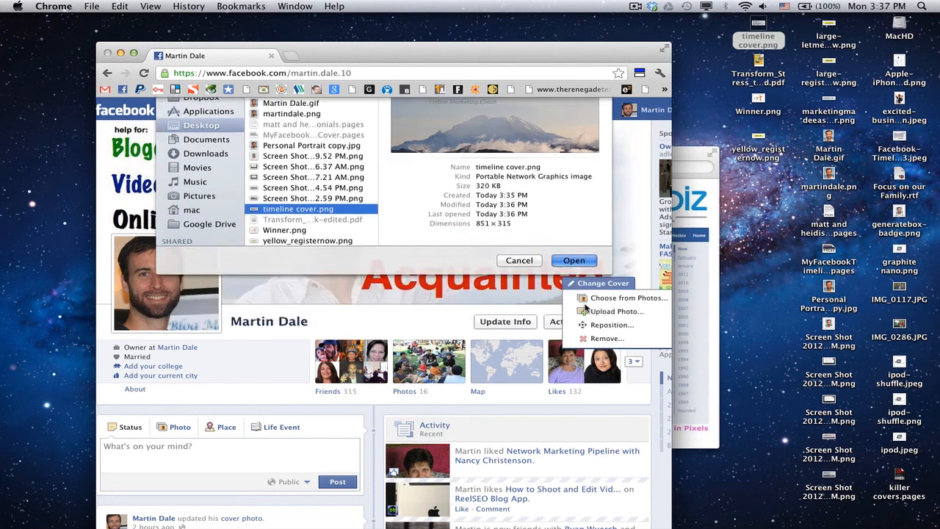
click(574, 260)
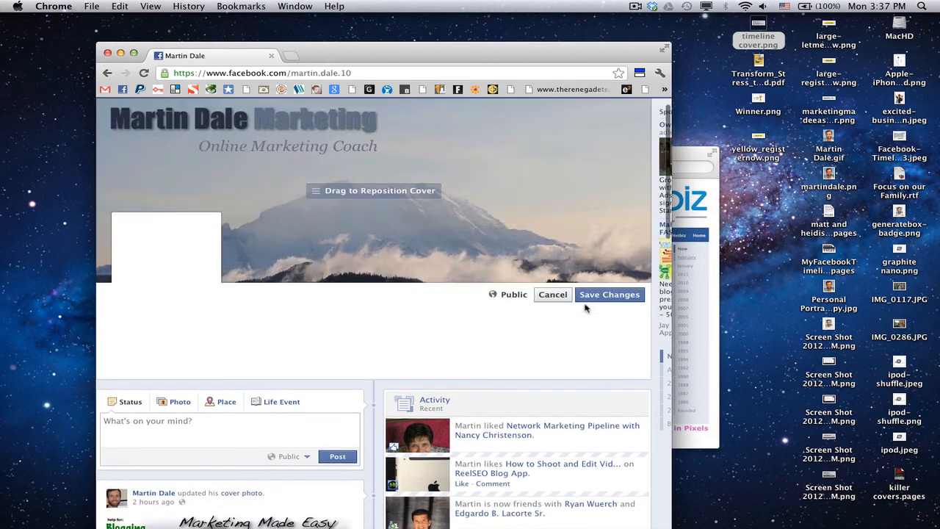
mouse_move(363, 171)
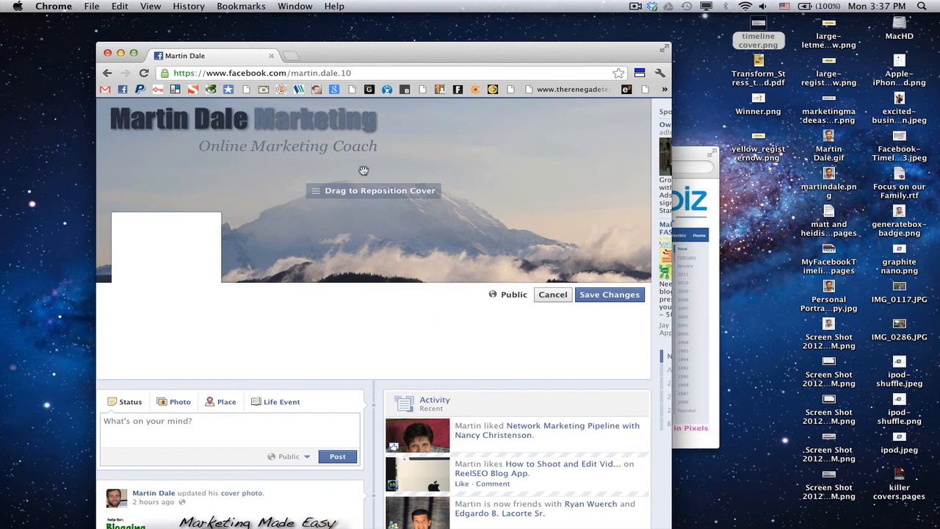
mouse_move(346, 176)
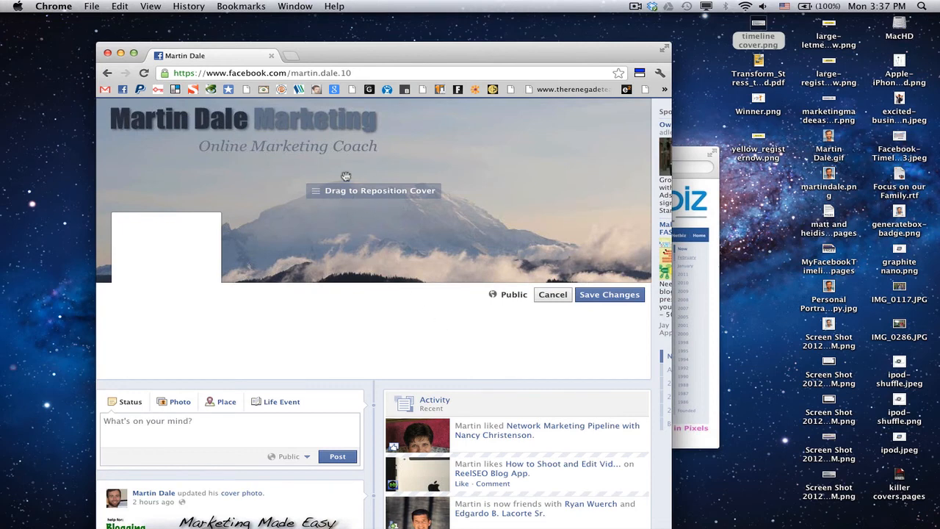
mouse_move(452, 169)
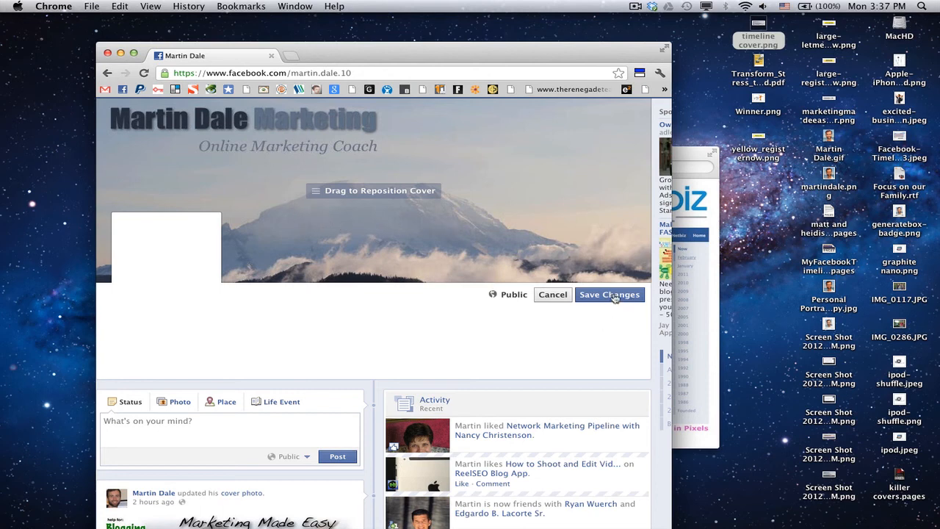
click(609, 295)
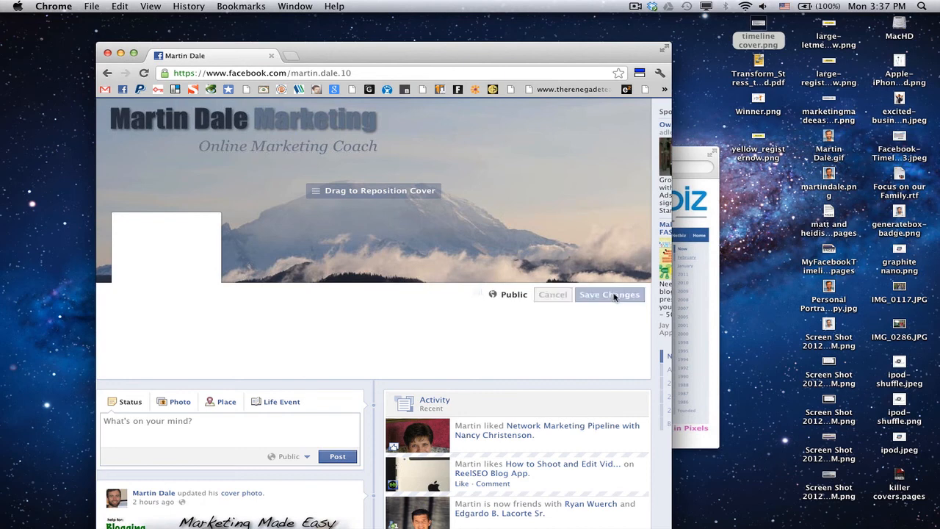
click(609, 294)
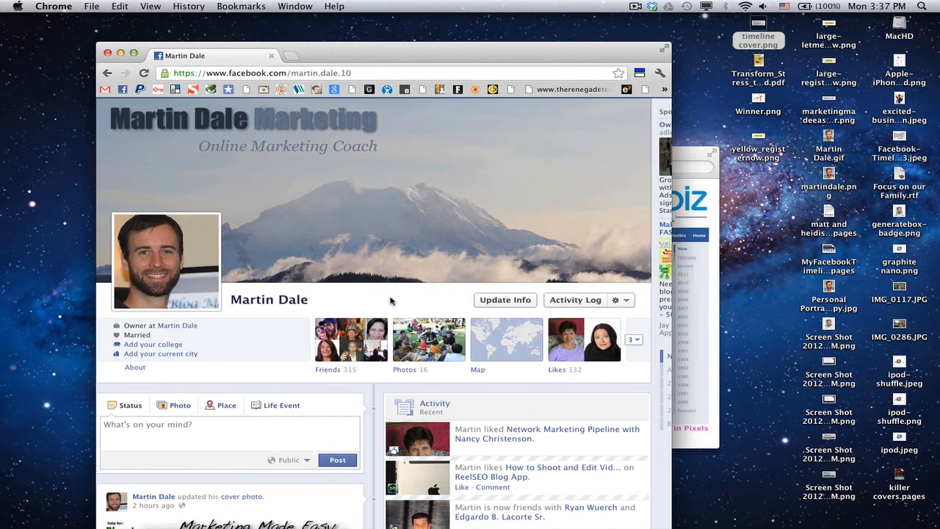
mouse_move(142, 255)
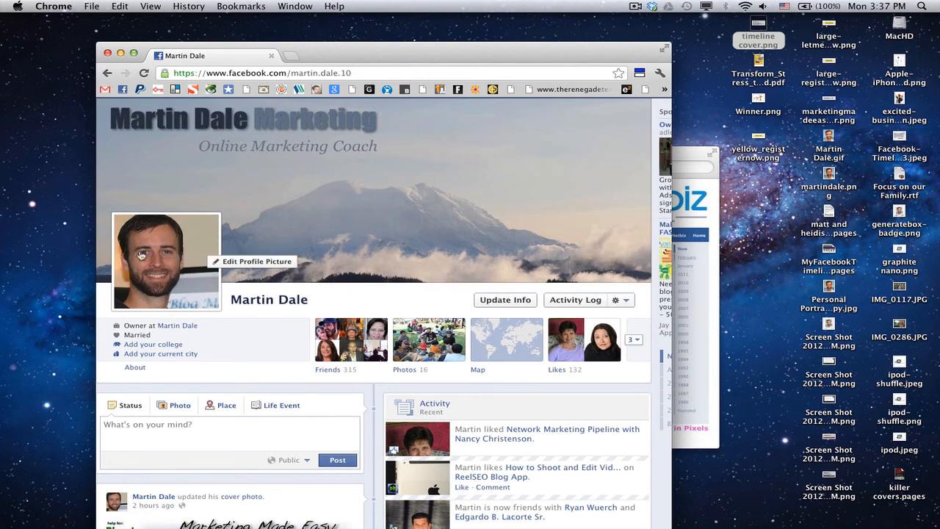
mouse_move(156, 232)
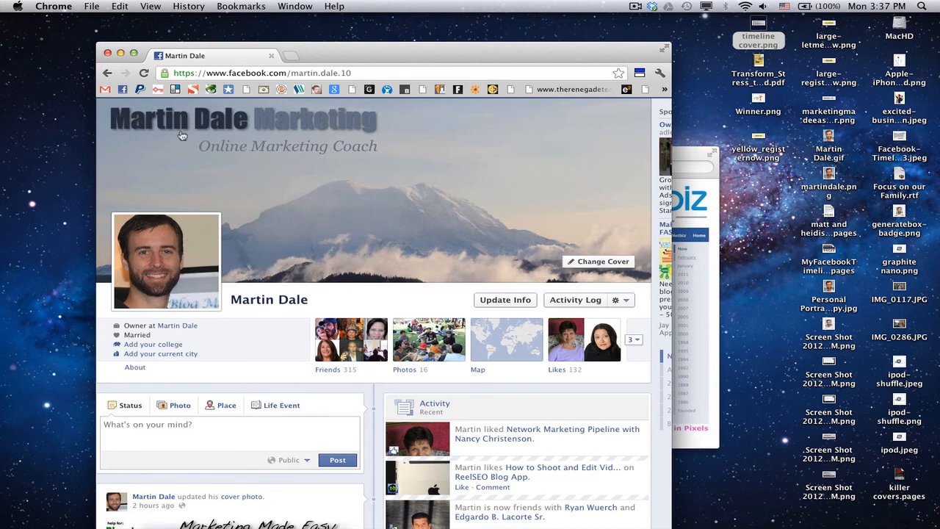
mouse_move(408, 243)
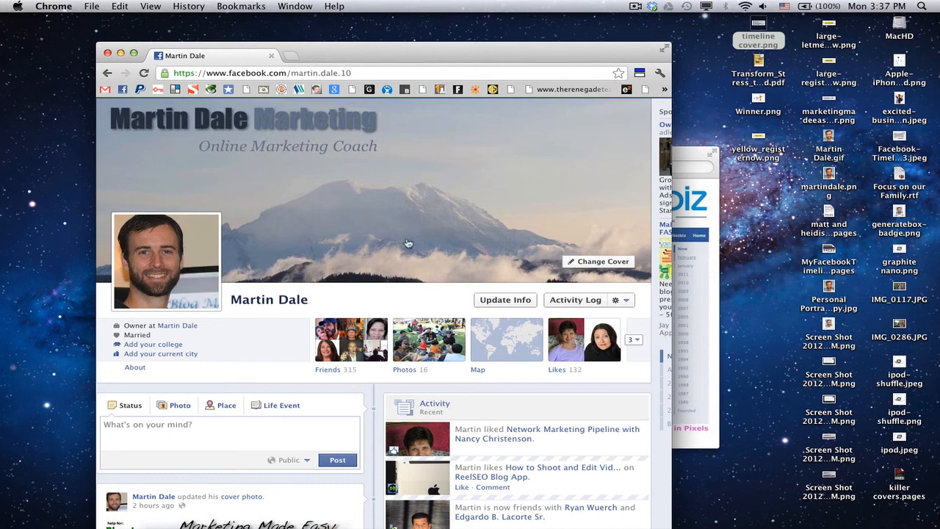
mouse_move(449, 221)
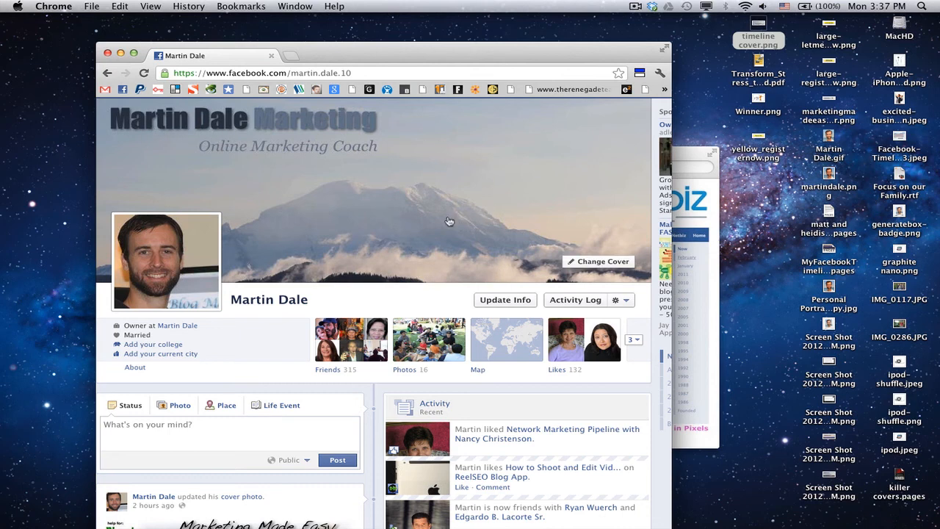
mouse_move(272, 140)
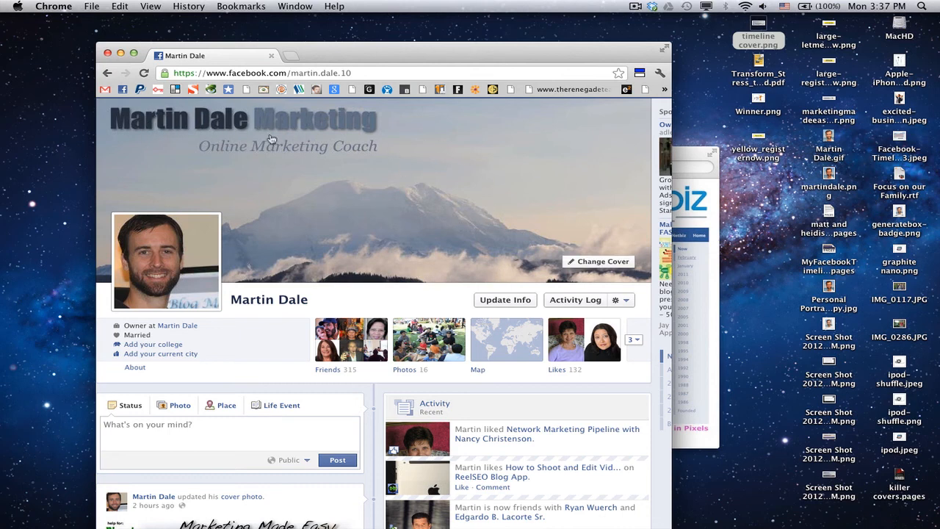
mouse_move(537, 218)
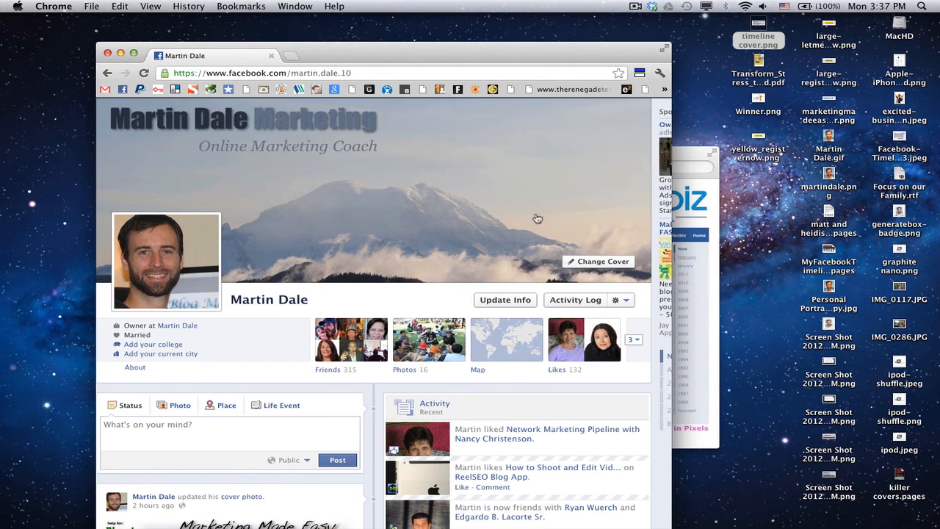
mouse_move(402, 266)
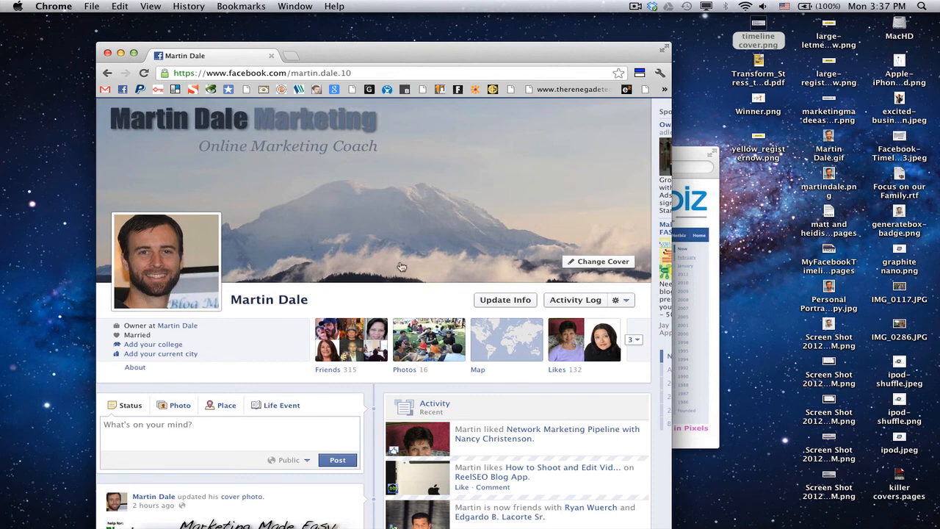
mouse_move(329, 162)
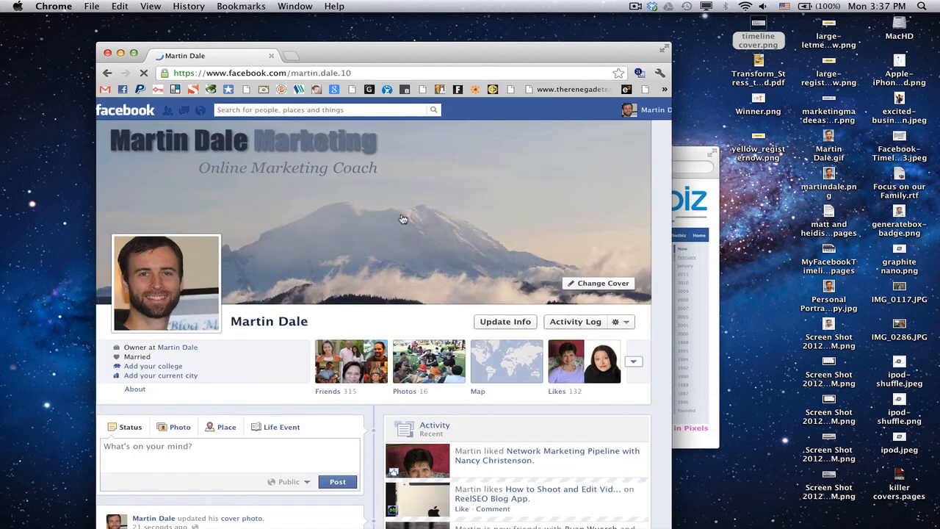
scroll(down, 3)
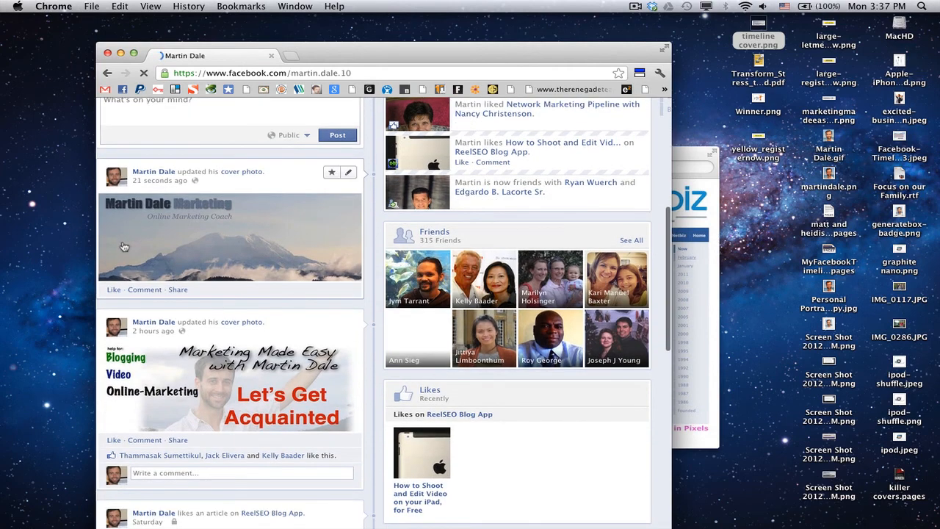
mouse_move(240, 226)
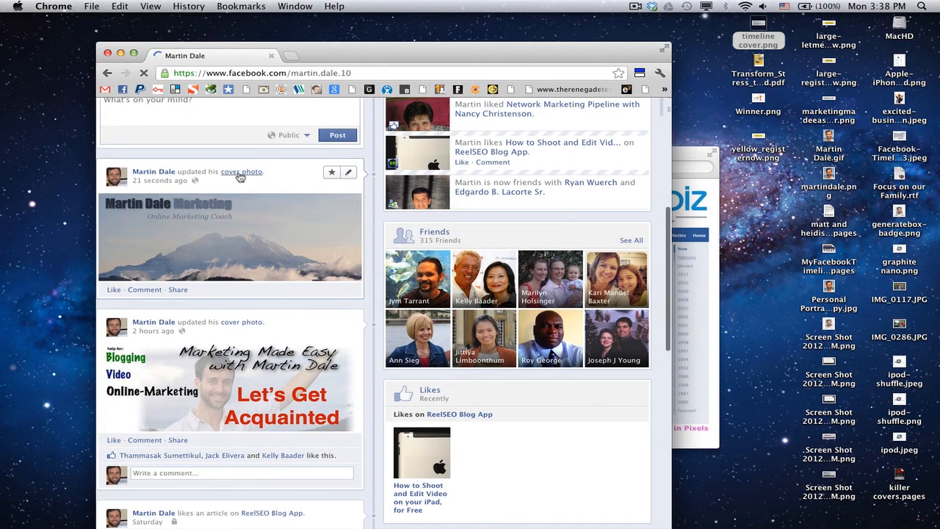
mouse_move(279, 246)
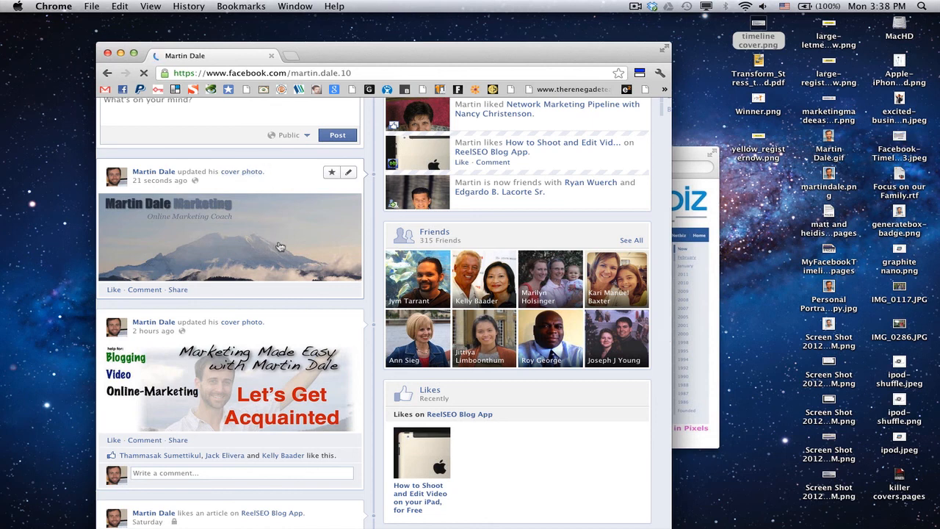
mouse_move(350, 173)
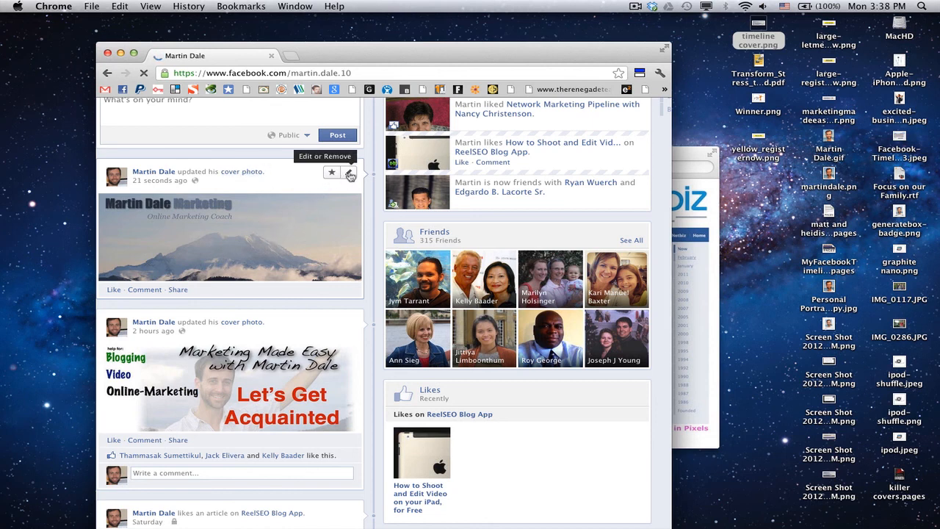
click(348, 172)
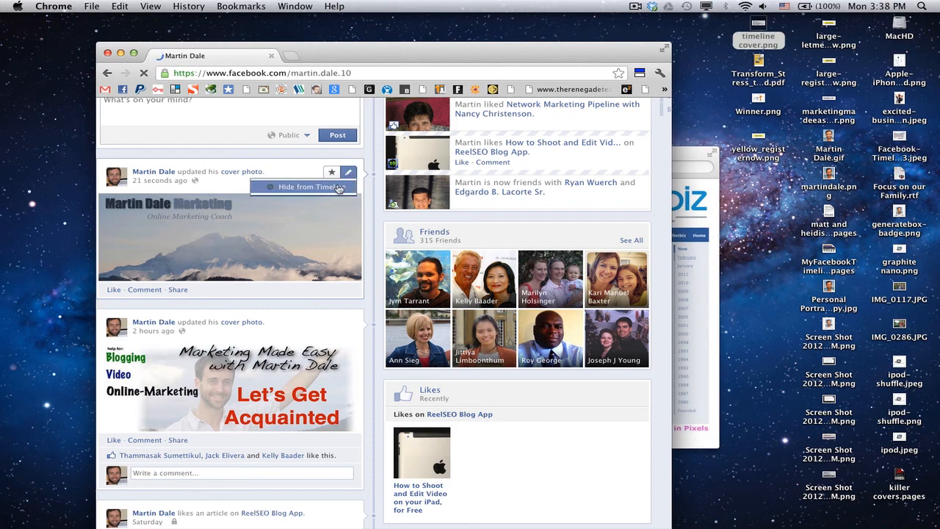
click(332, 172)
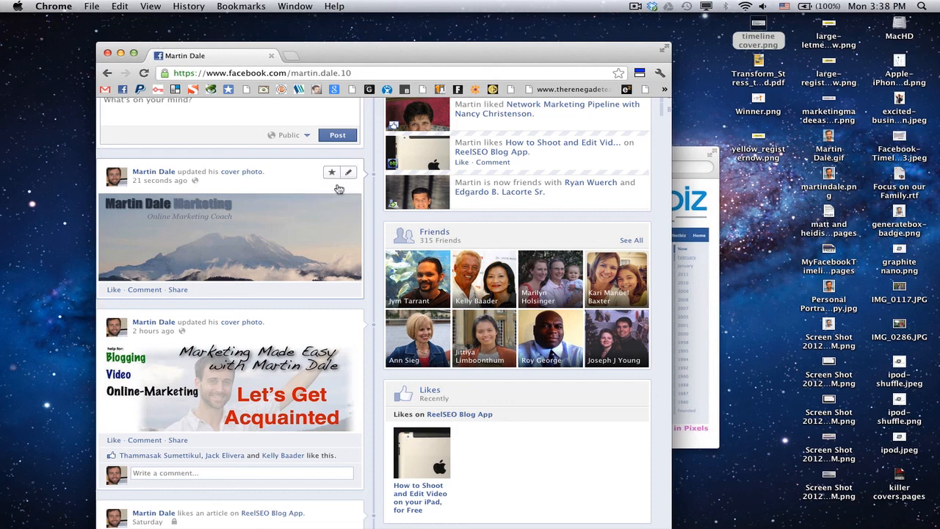
click(348, 172)
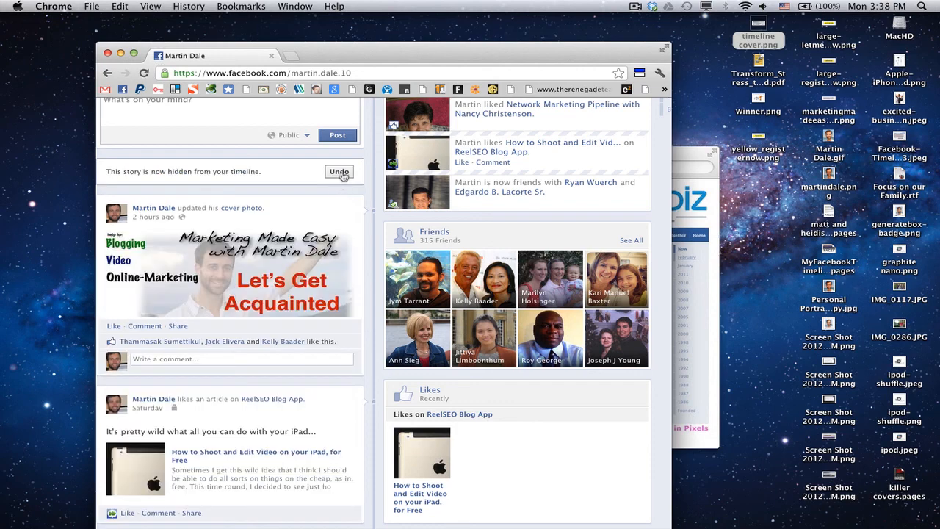
click(339, 171)
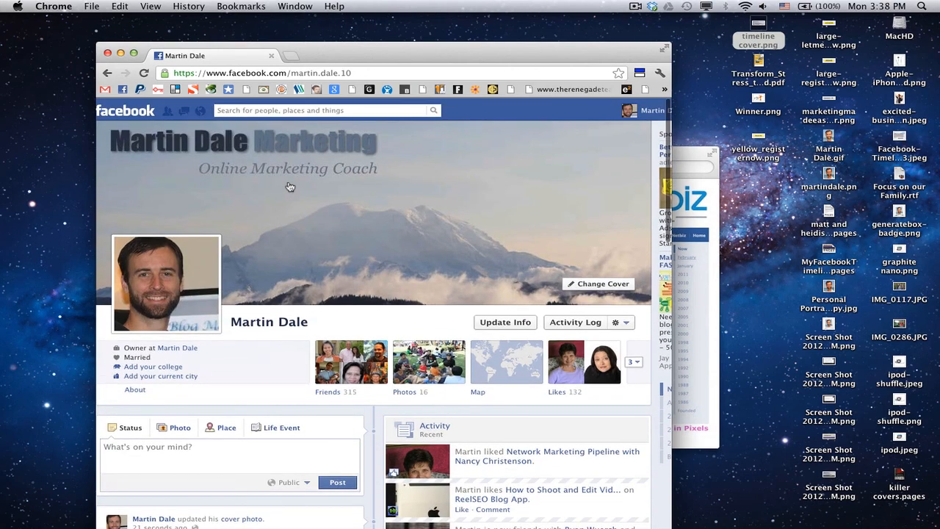
mouse_move(738, 235)
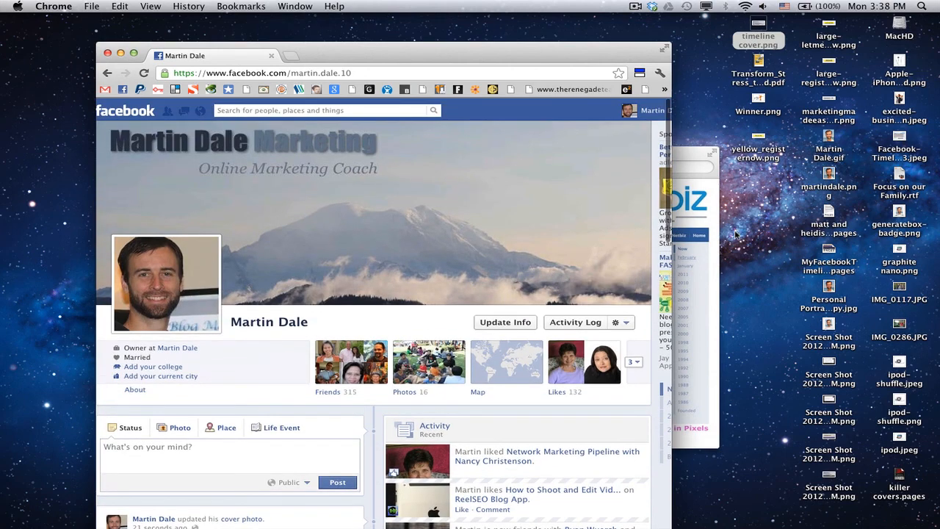